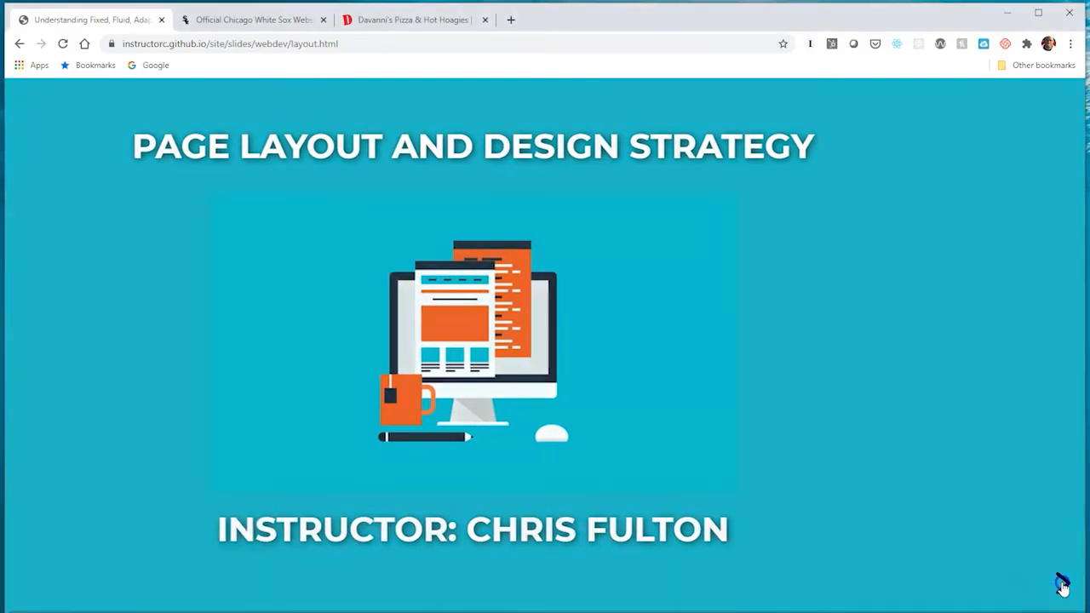
- Advance to the Learning Objectives slide and highlight the words Fluid and Adapative
left_click(1062, 582)
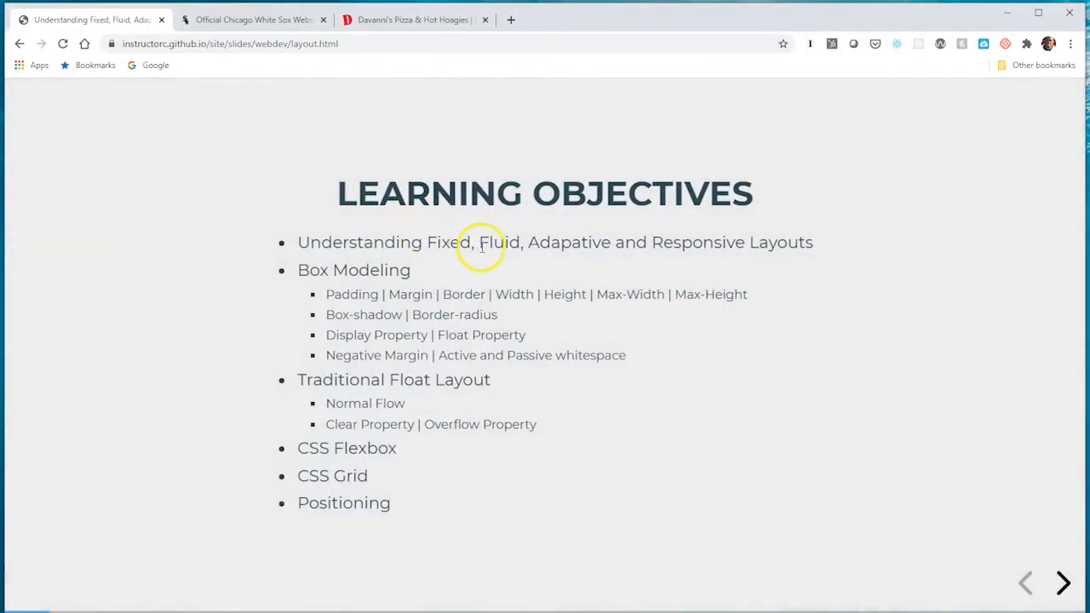
double_click(497, 242)
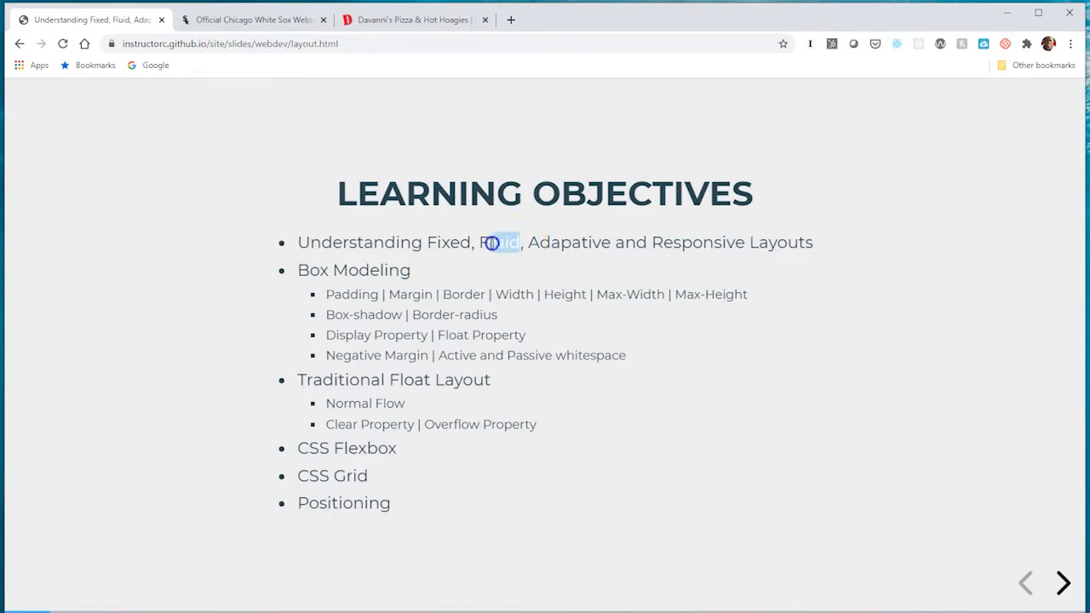
double_click(499, 241)
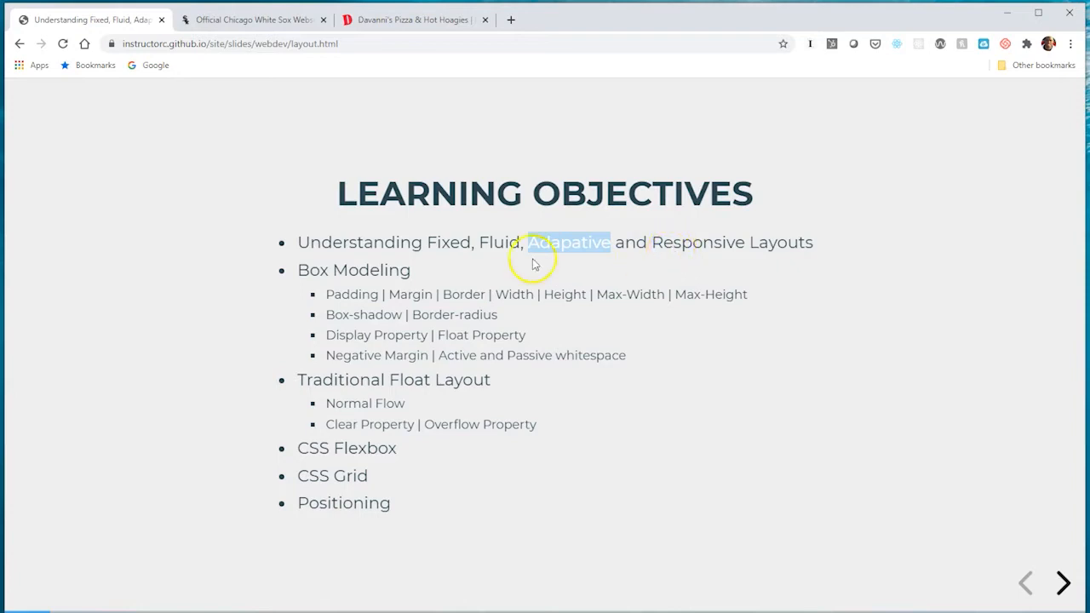
mouse_move(328, 299)
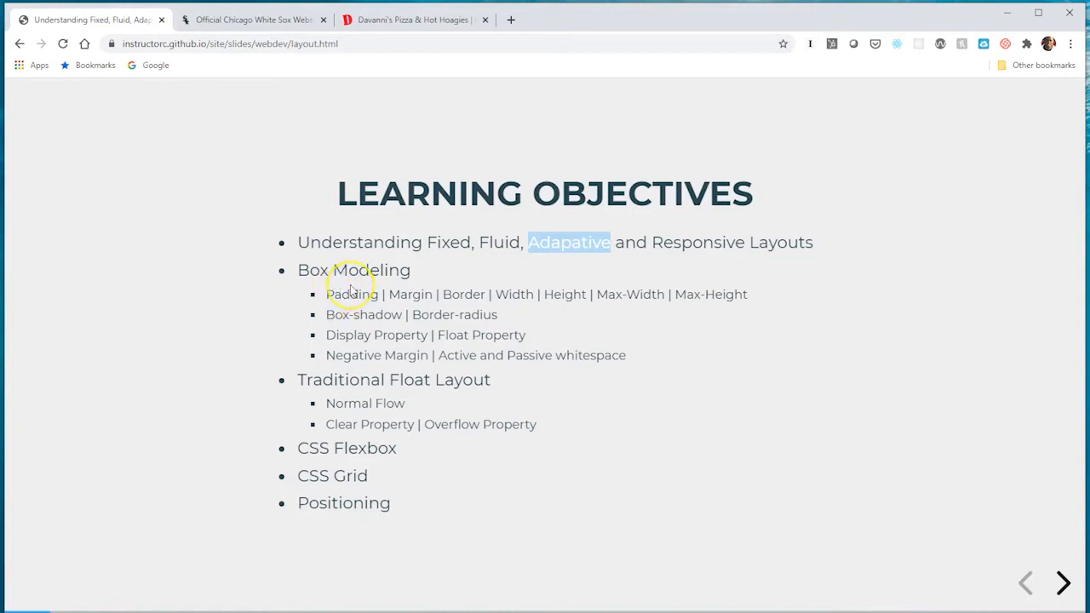
mouse_move(842, 398)
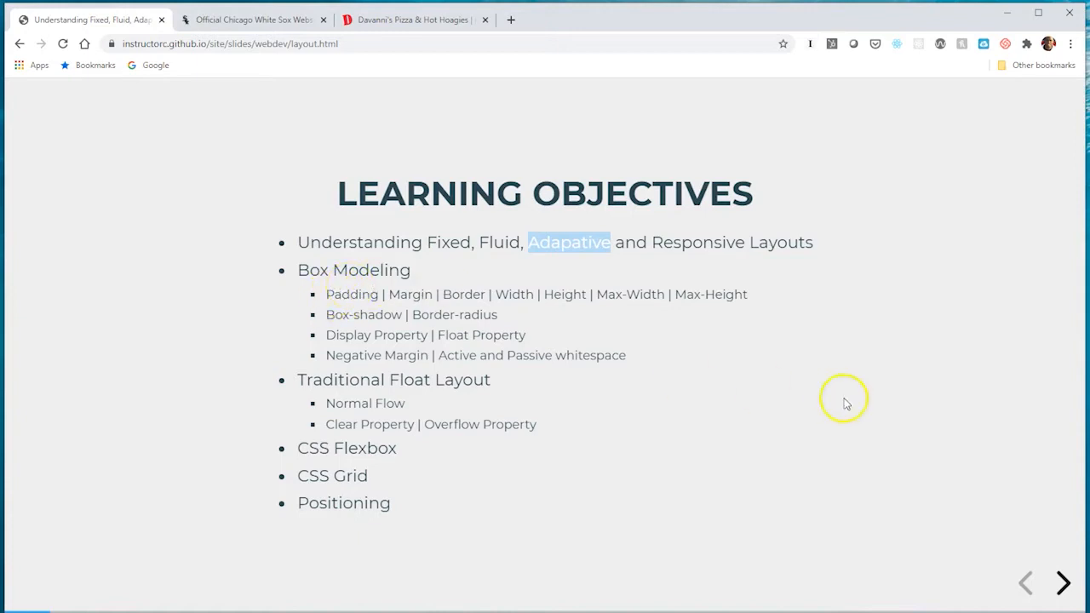
- Advance to the 'What Type of Layout Will You Choose?' slide
left_click(1062, 582)
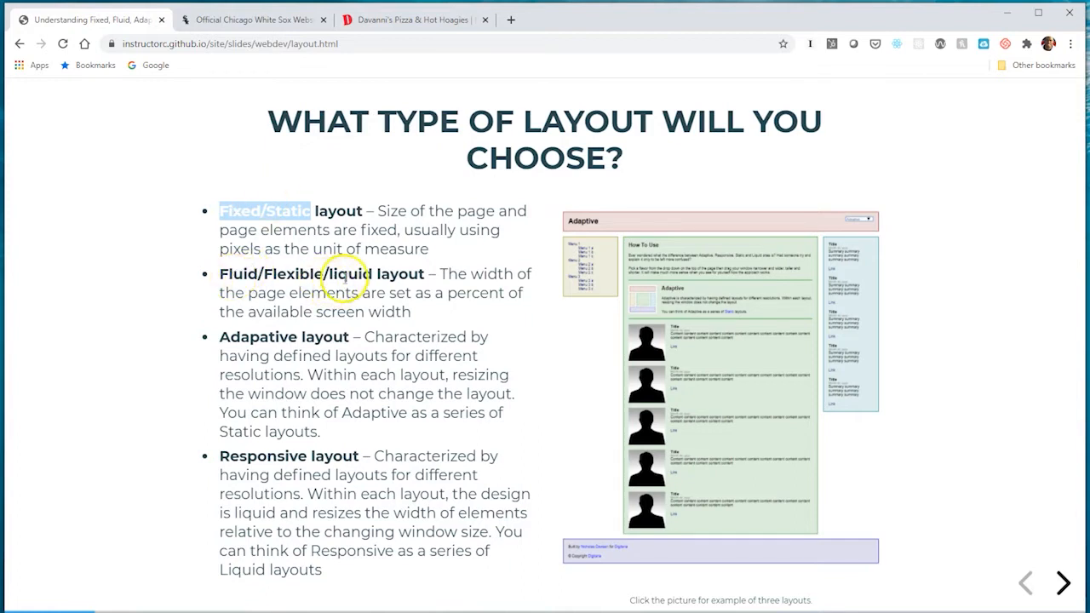
mouse_move(357, 266)
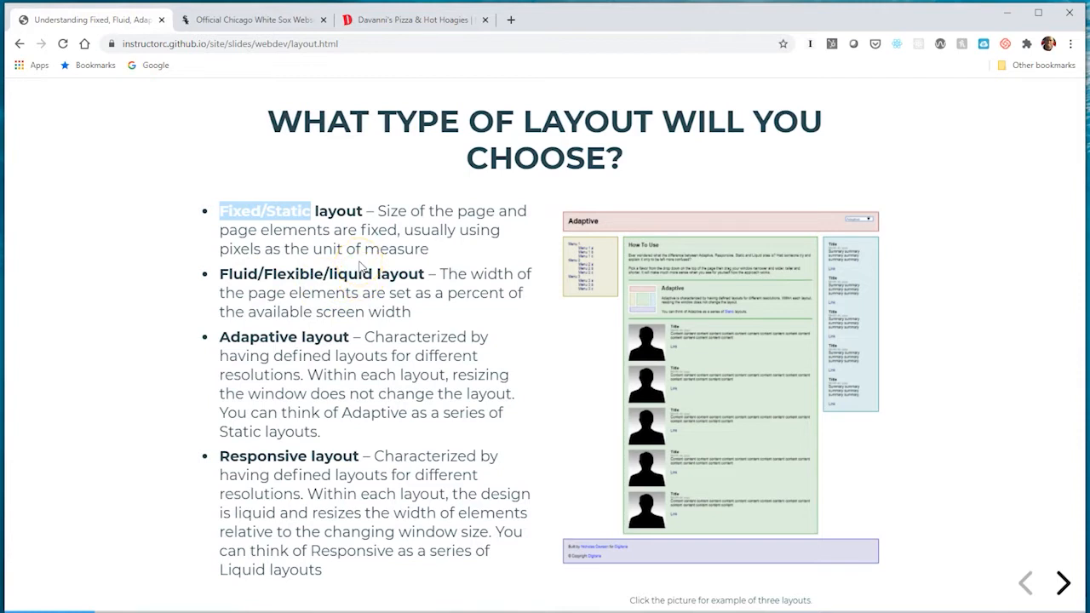
mouse_move(415, 302)
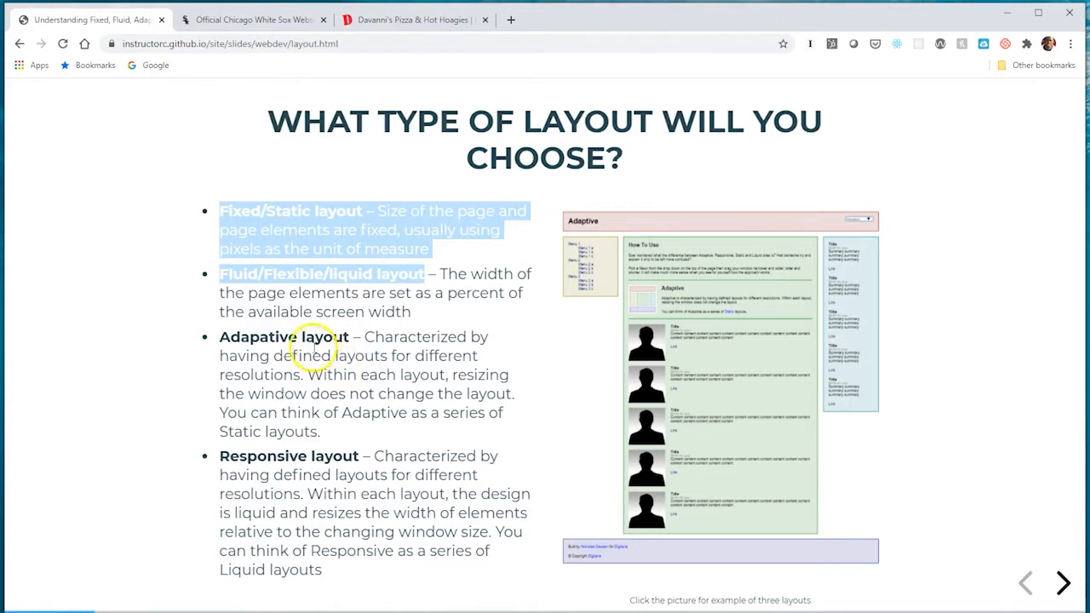
mouse_move(357, 466)
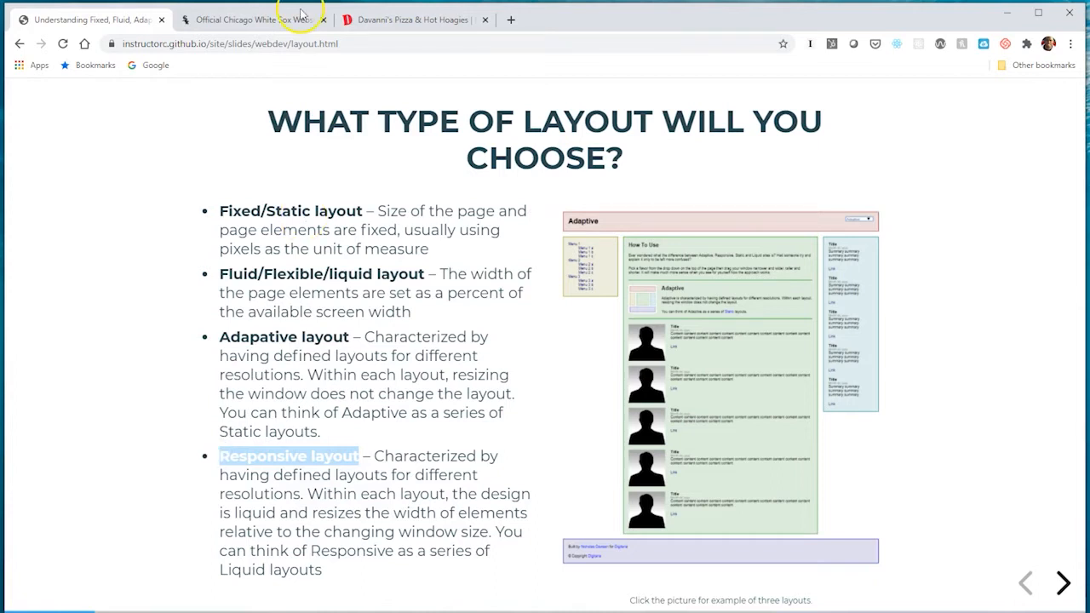
- Advance to the Fluid vs. Fixed Layout comparison slide
left_click(1062, 582)
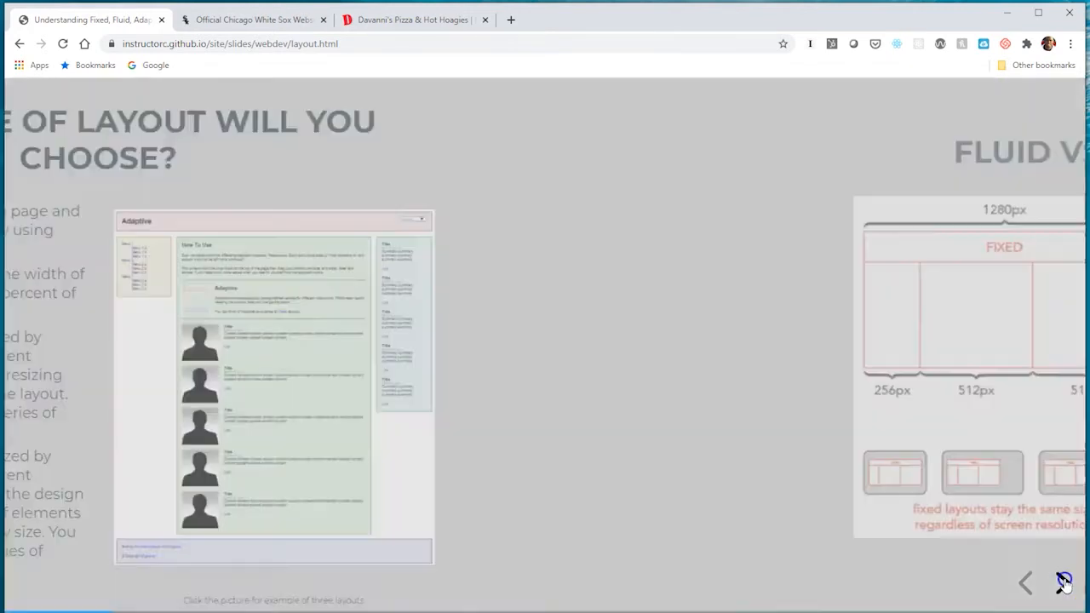
left_click(1063, 582)
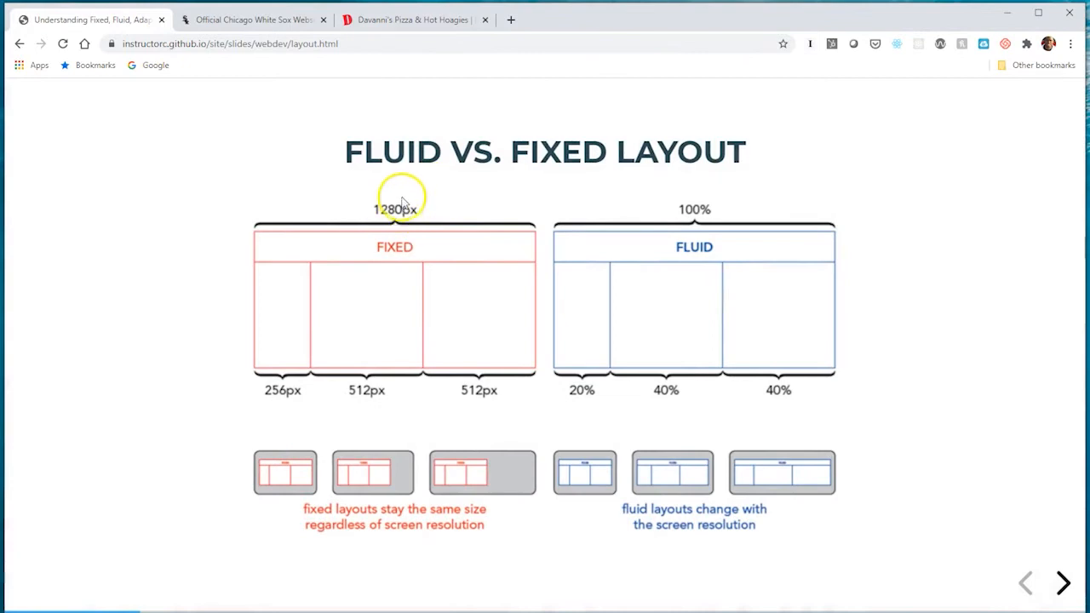
mouse_move(457, 385)
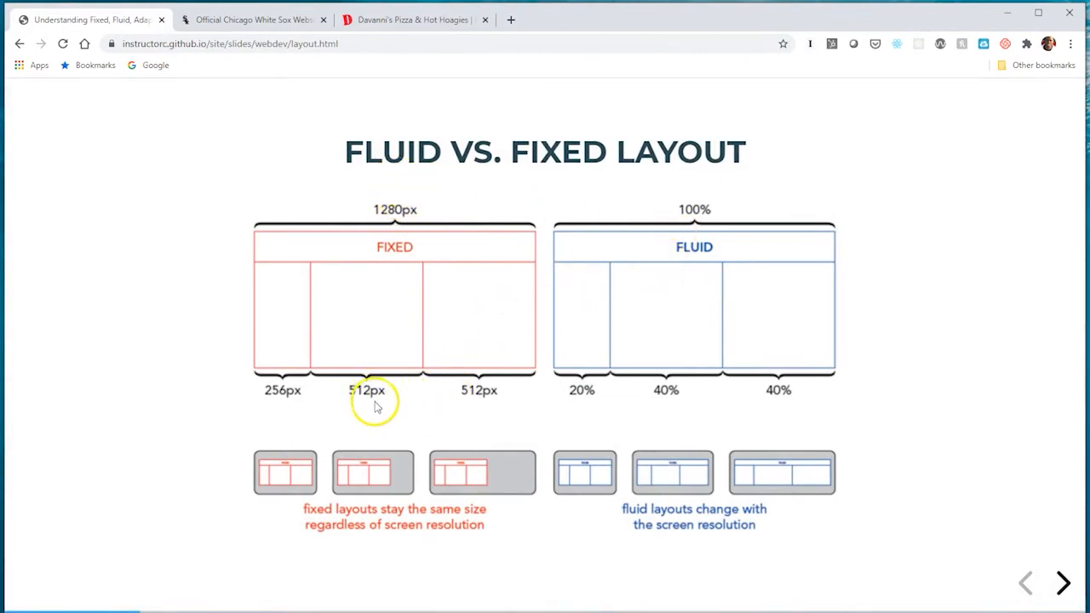
mouse_move(293, 400)
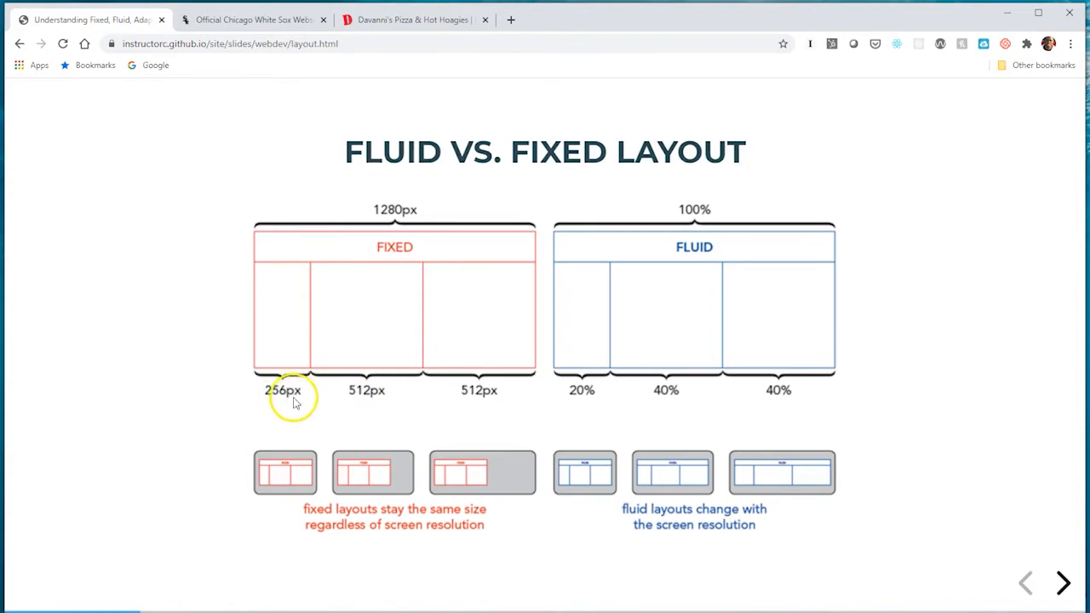
mouse_move(309, 391)
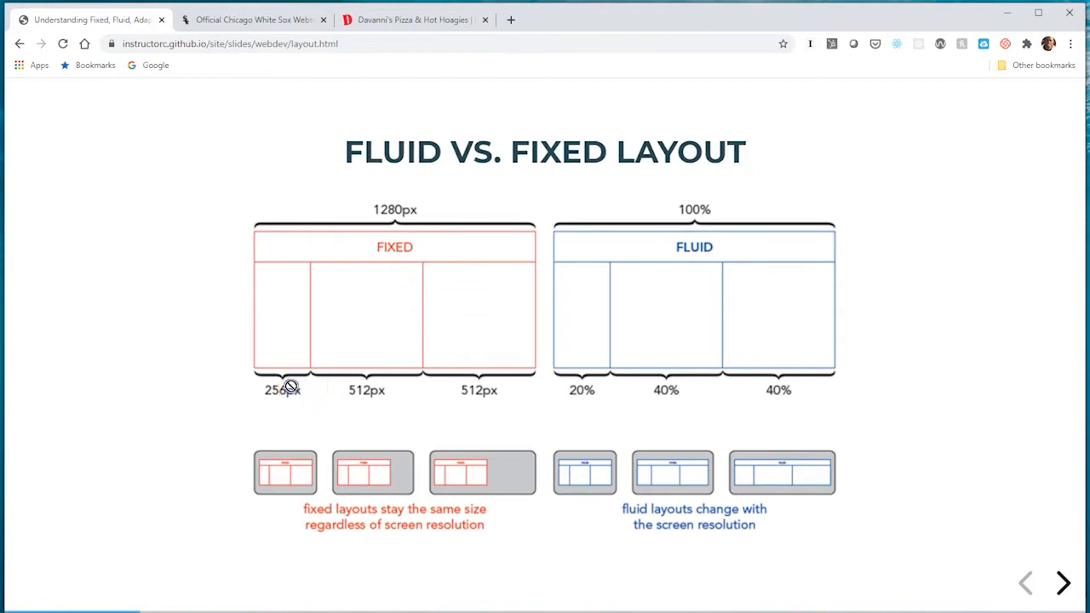
mouse_move(480, 443)
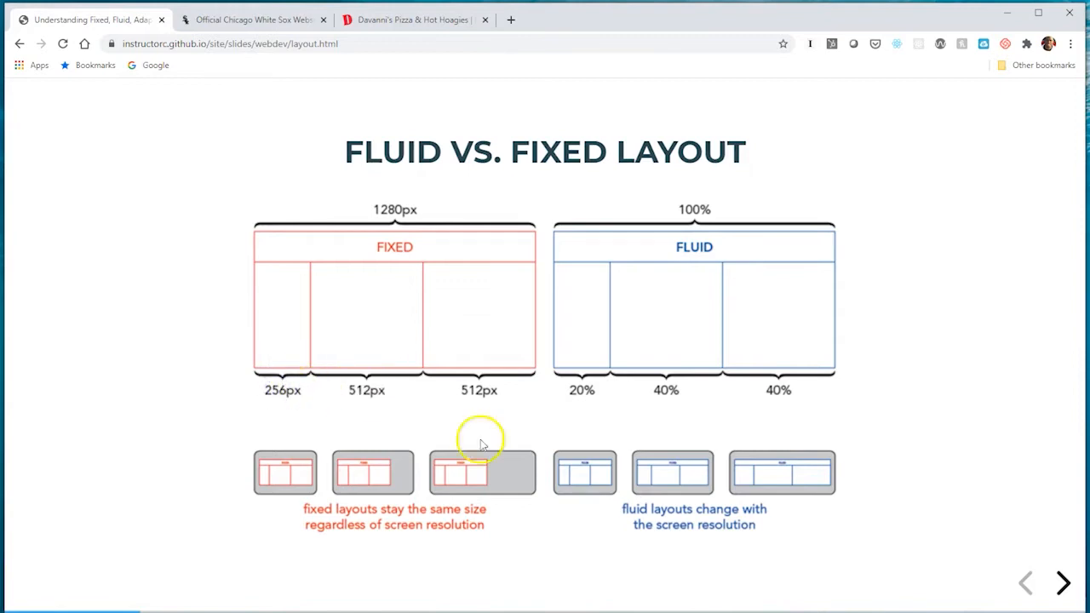
mouse_move(638, 388)
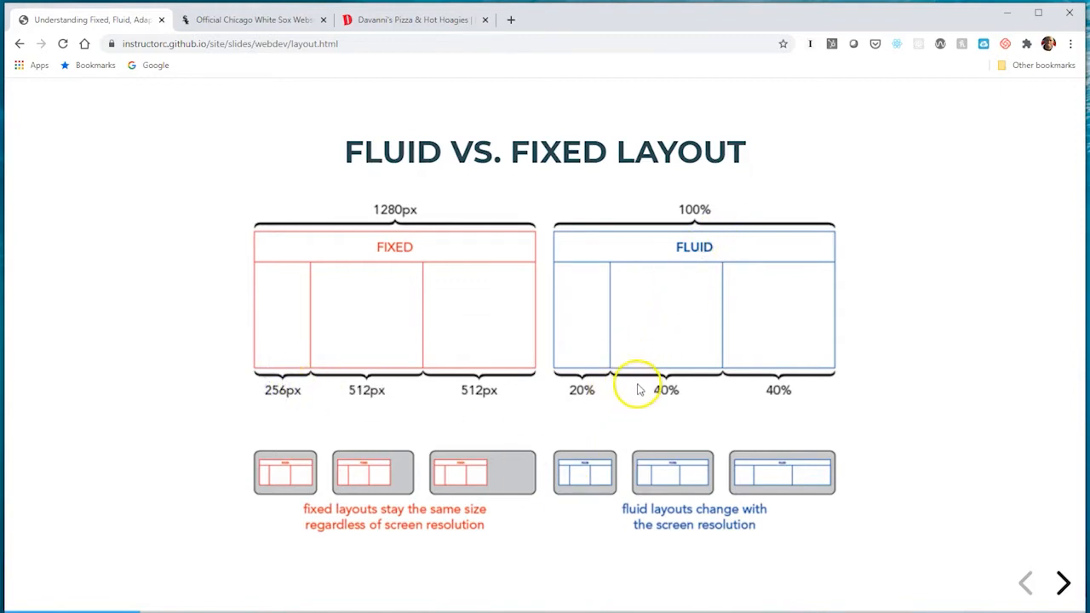
mouse_move(661, 395)
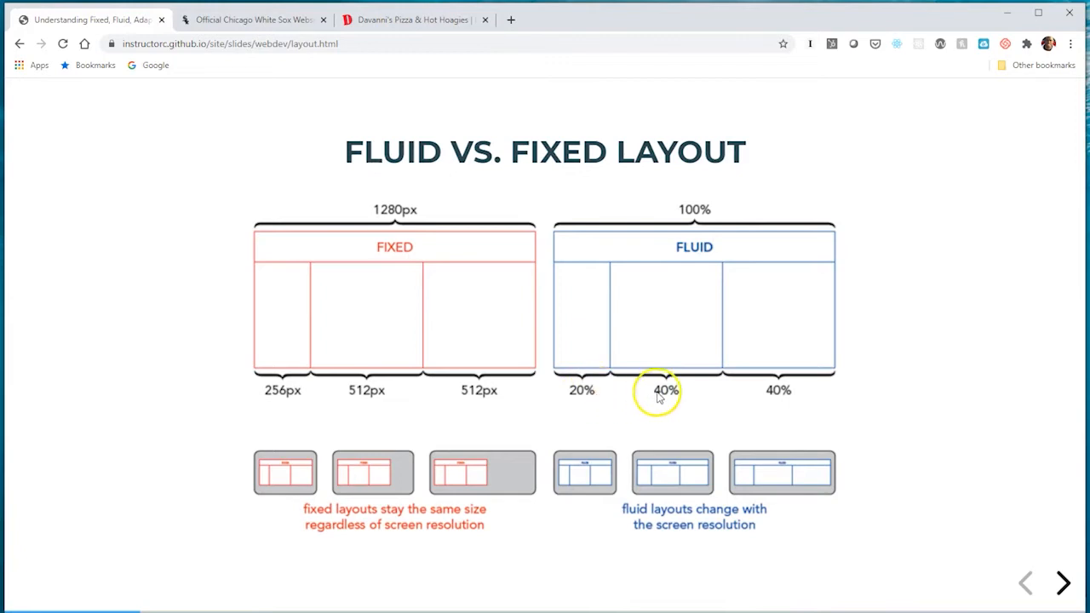
mouse_move(662, 394)
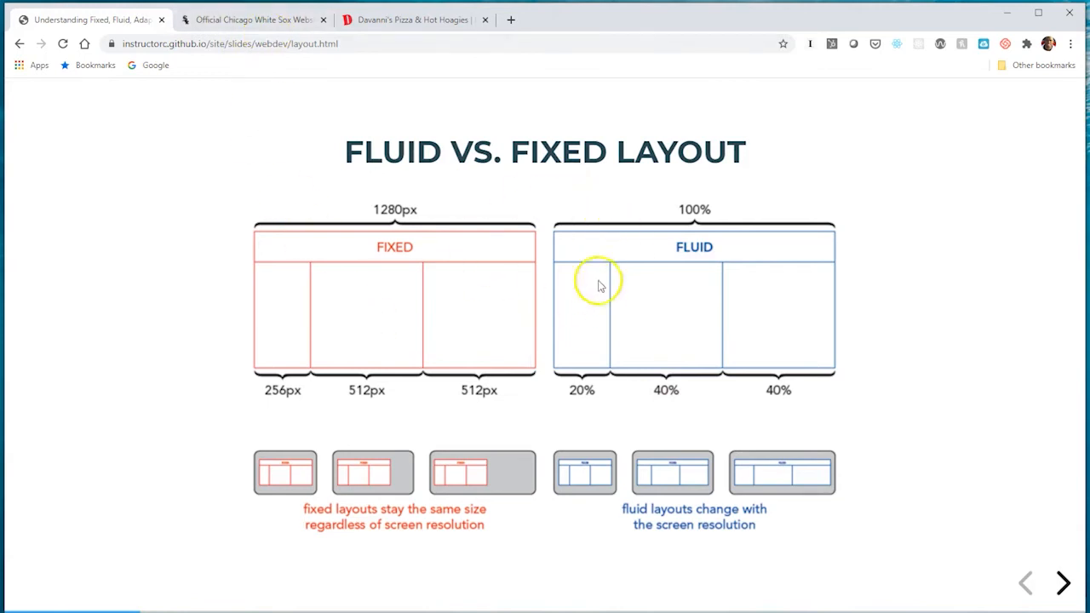
mouse_move(378, 194)
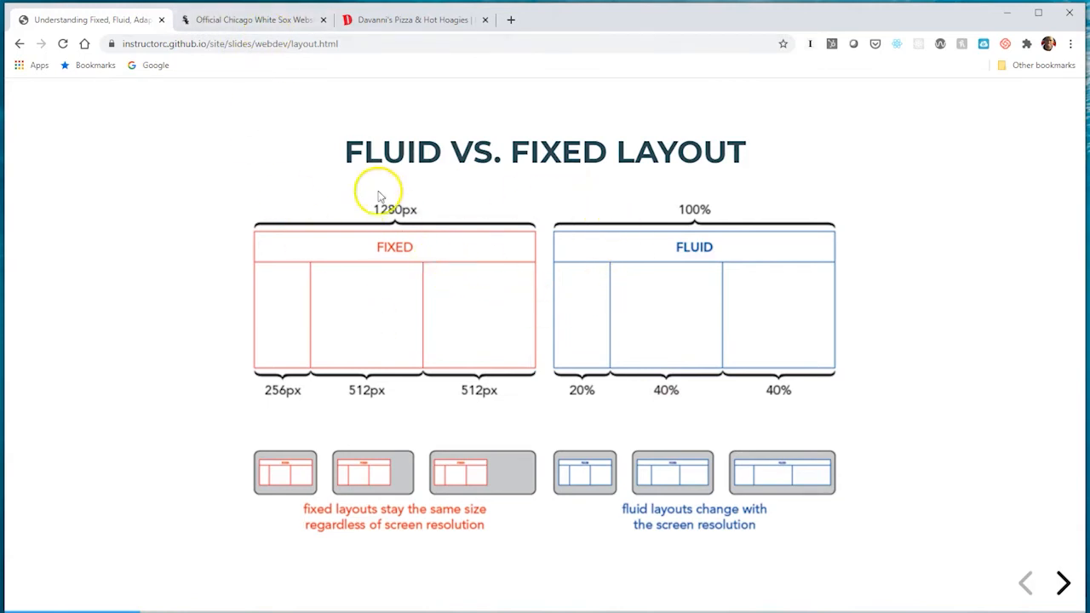
- Switch to the Chicago White Sox homepage tab and view its fixed-width centered layout
left_click(252, 19)
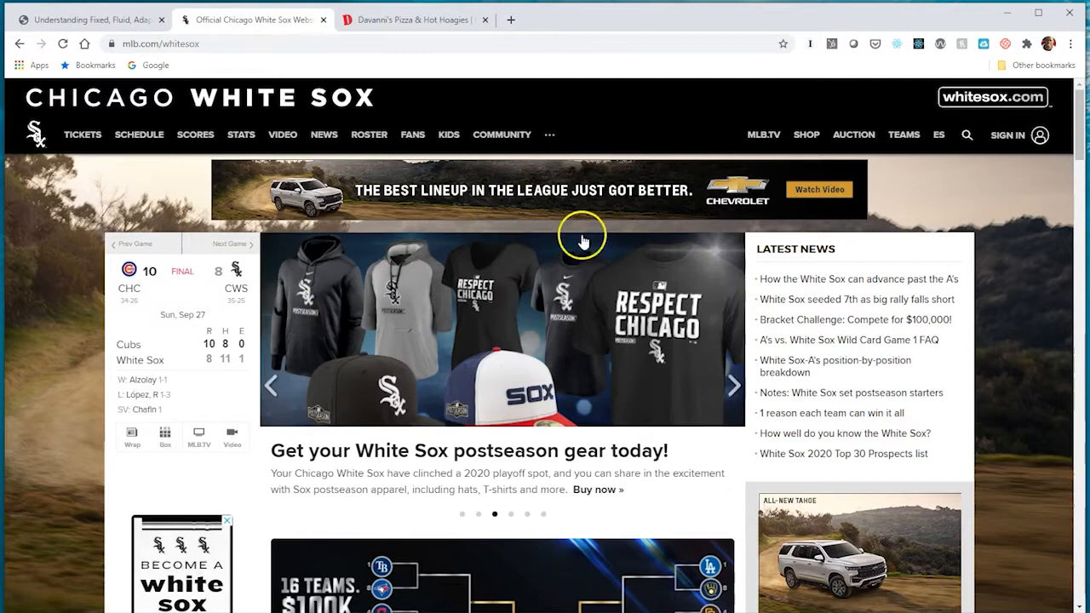
scroll("down", 3)
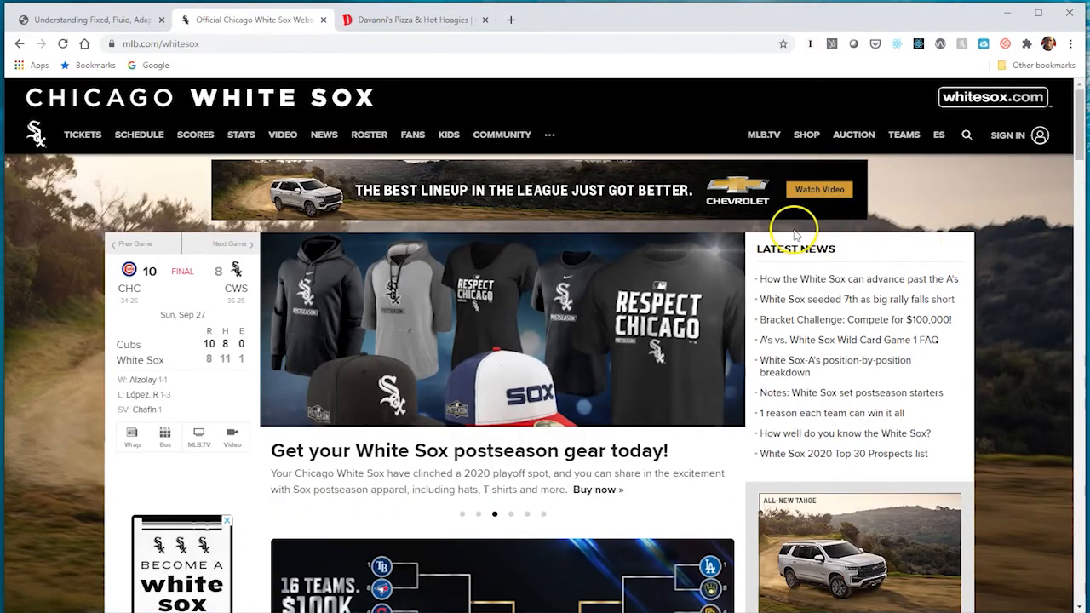
mouse_move(48, 127)
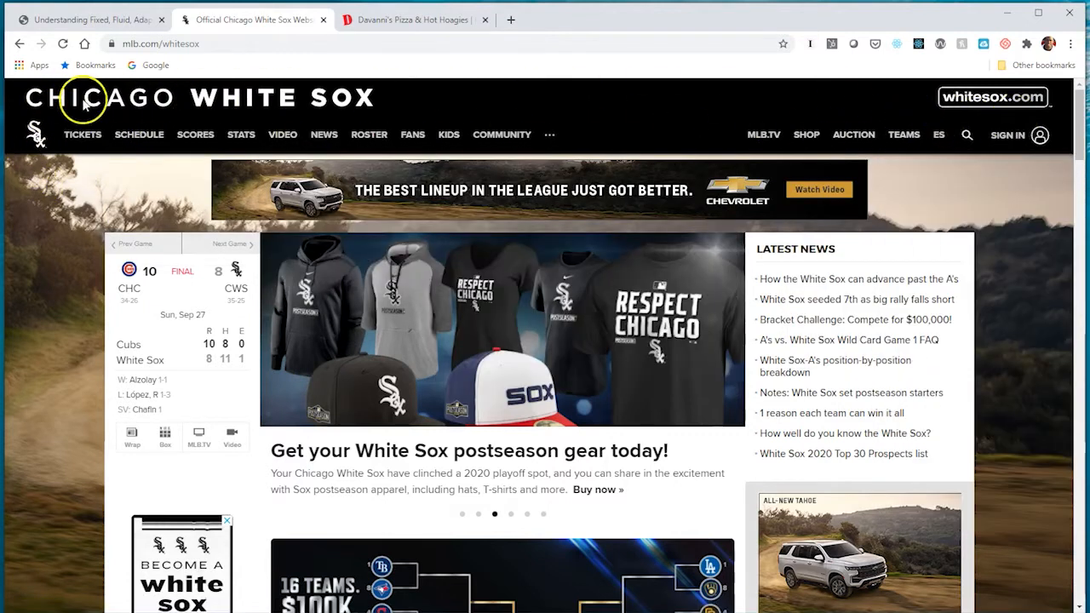
mouse_move(977, 113)
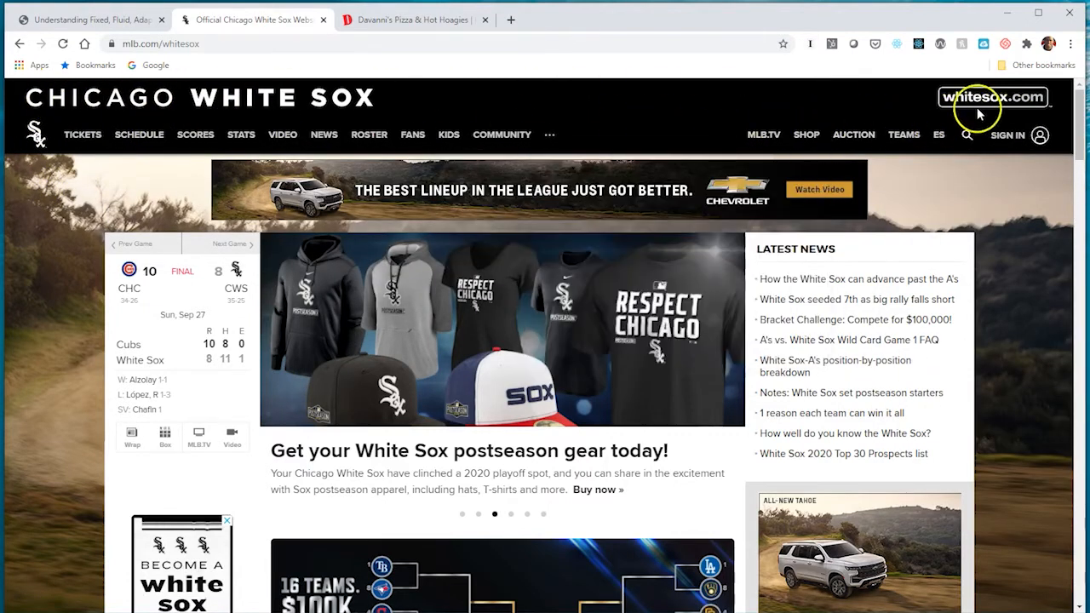
mouse_move(30, 111)
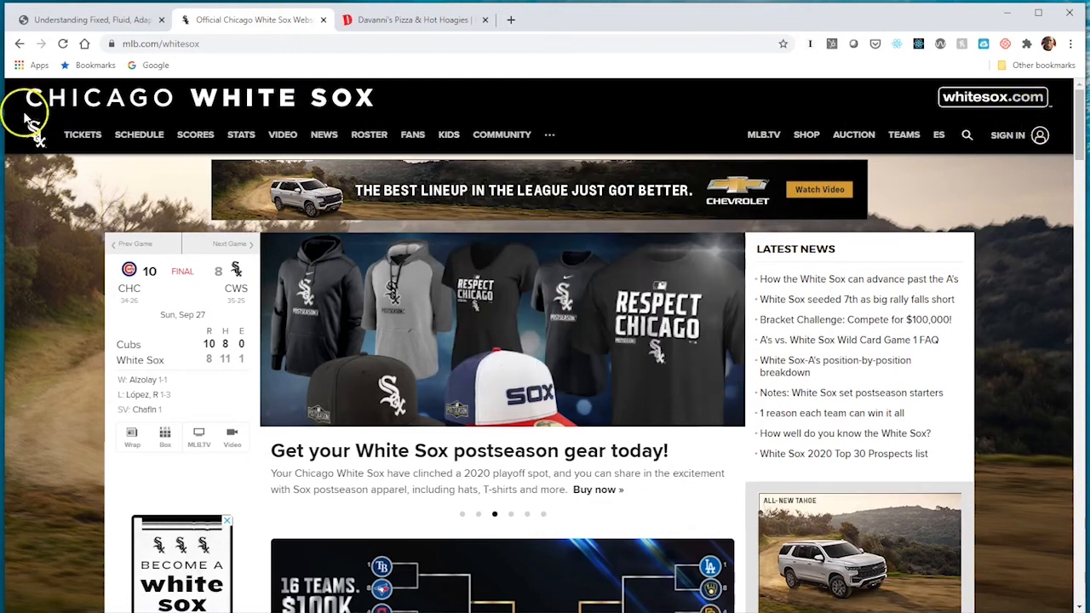
mouse_move(1072, 139)
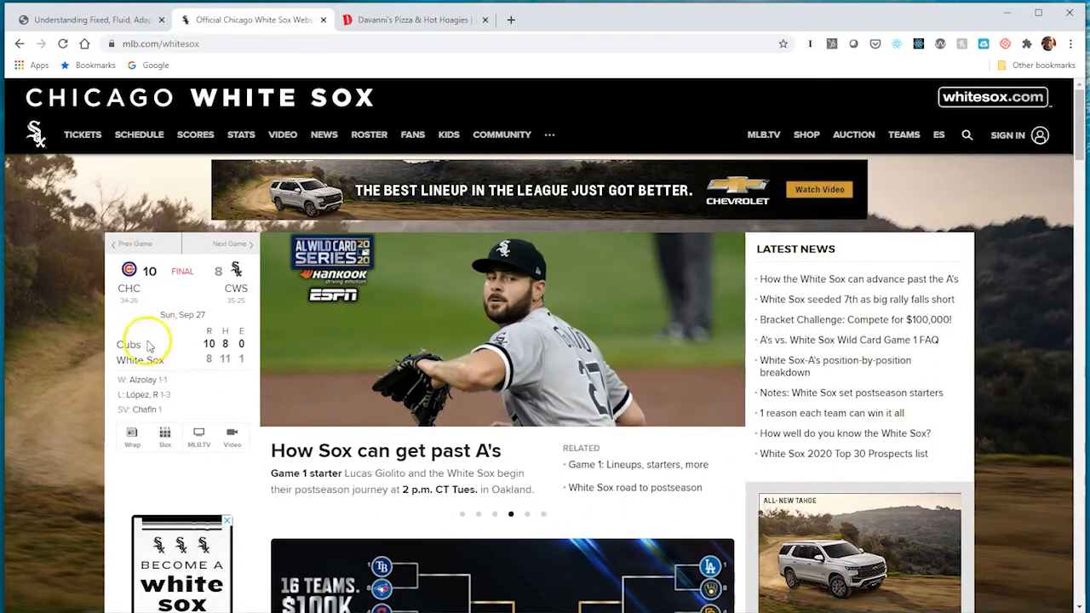
mouse_move(853, 276)
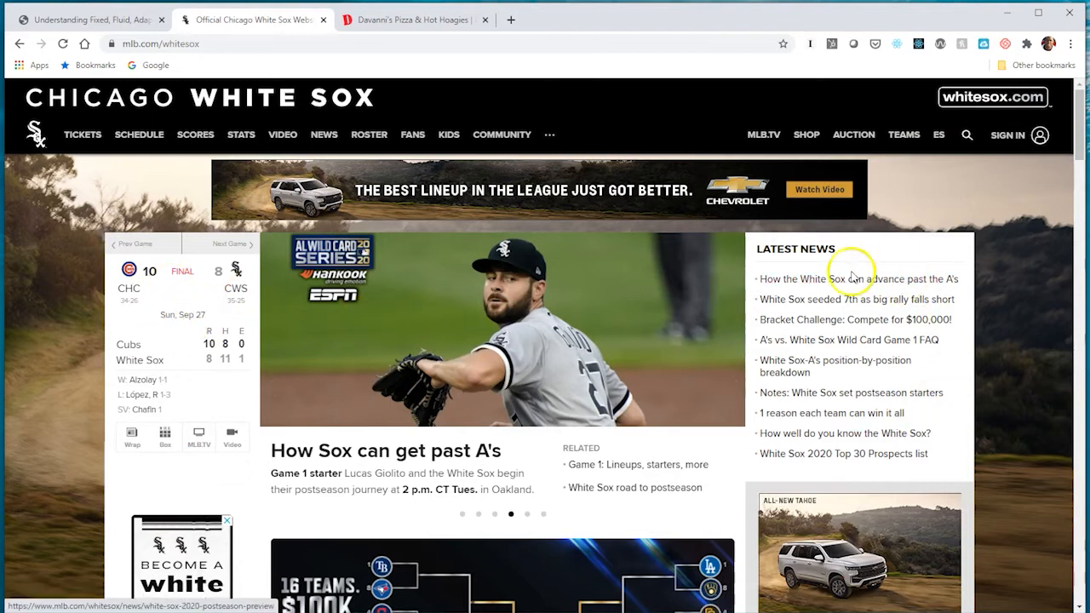
mouse_move(427, 344)
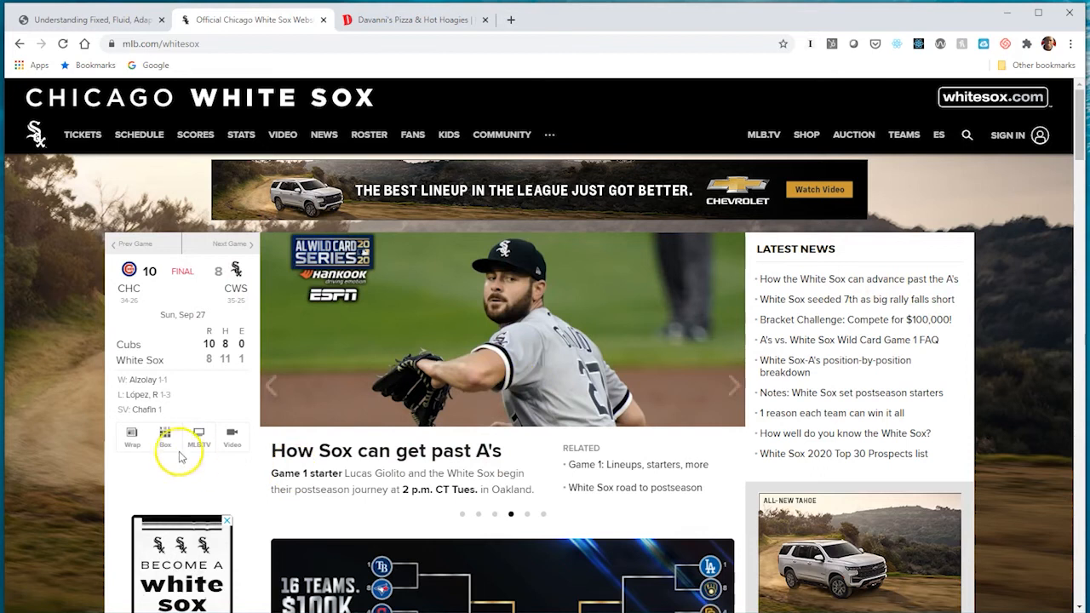
mouse_move(673, 536)
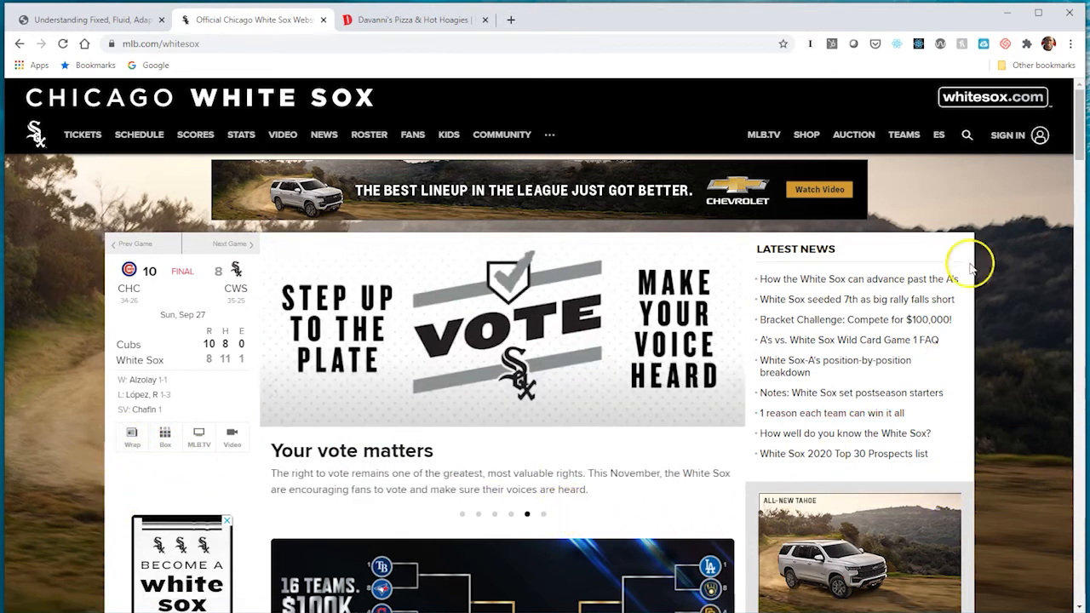
mouse_move(178, 525)
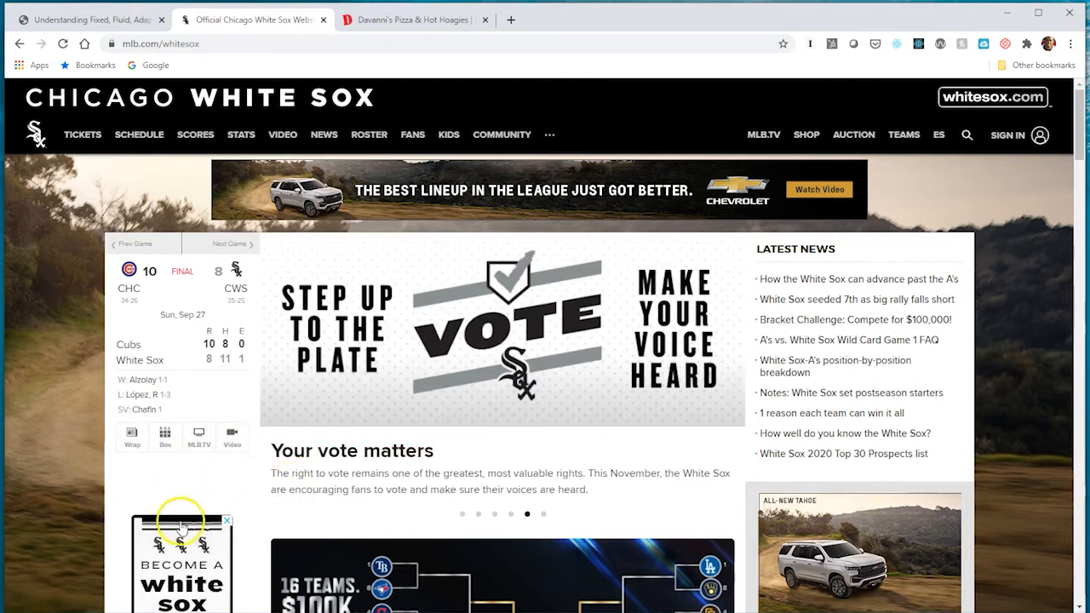
mouse_move(49, 296)
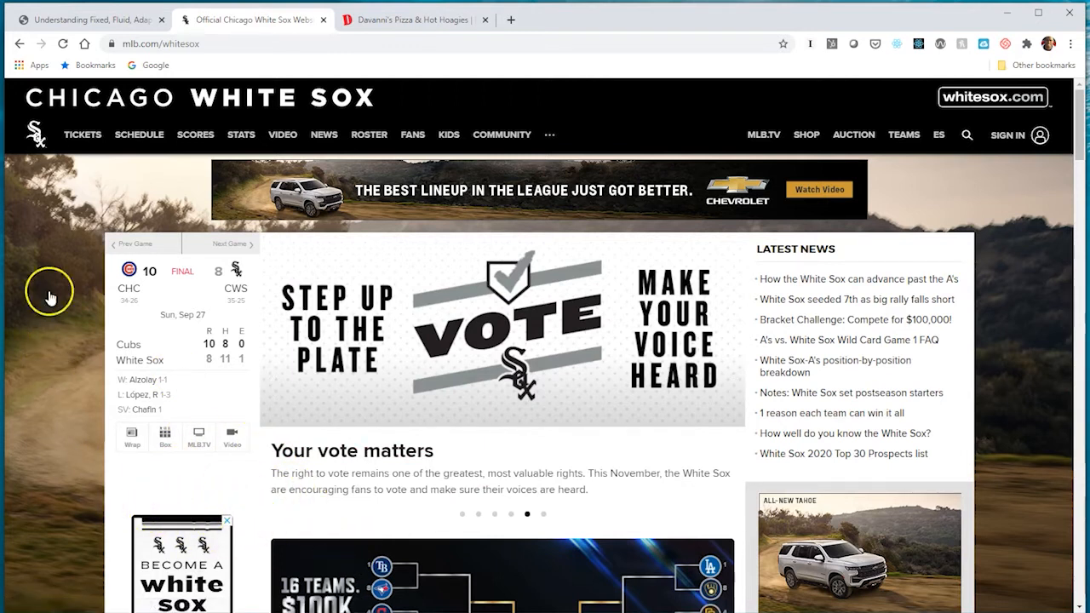
mouse_move(305, 122)
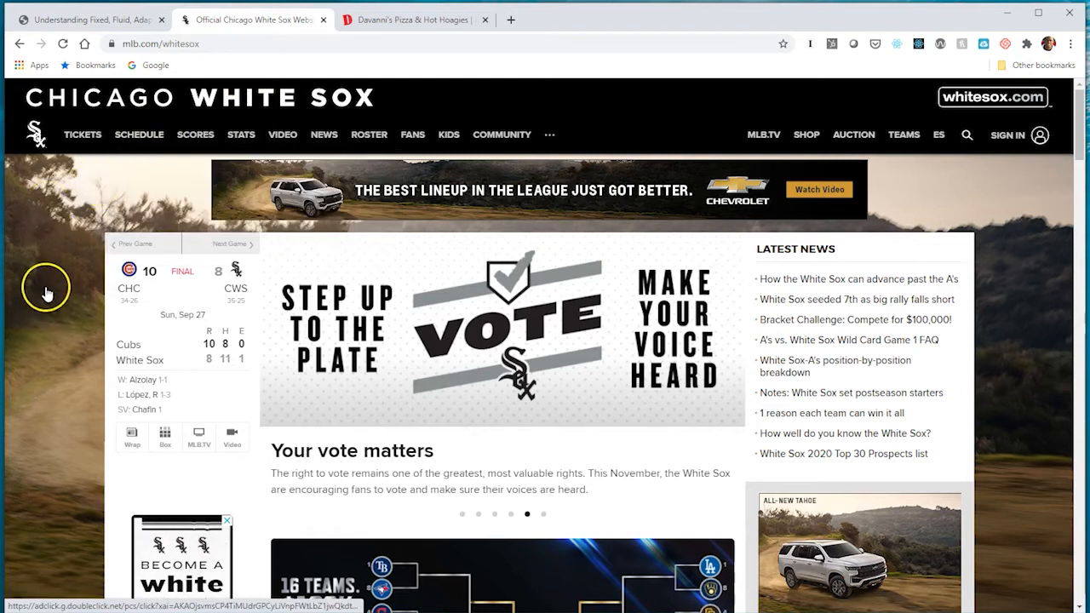
mouse_move(48, 254)
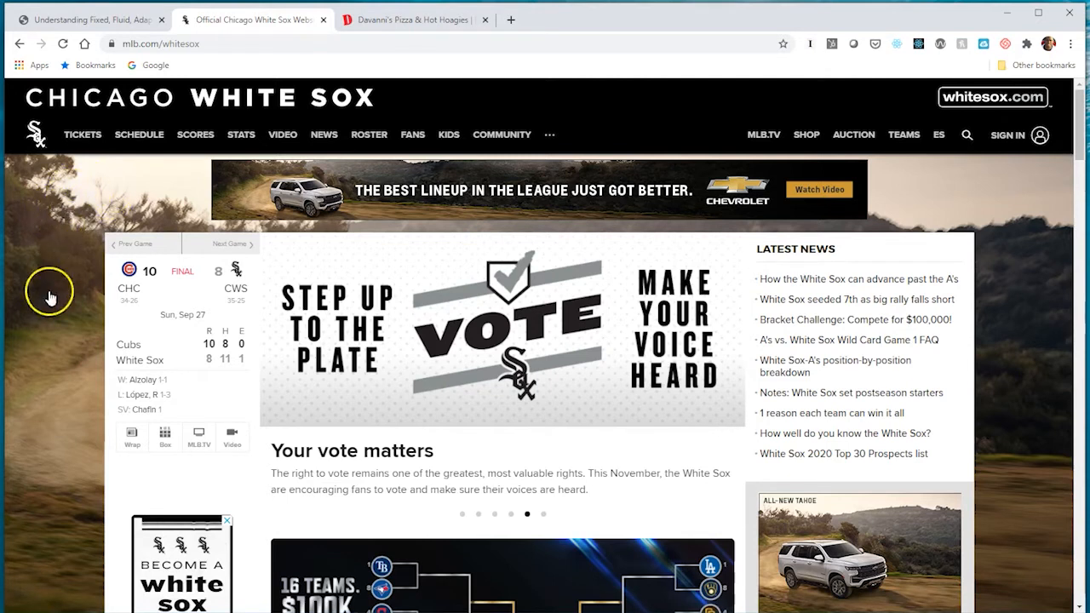
mouse_move(91, 201)
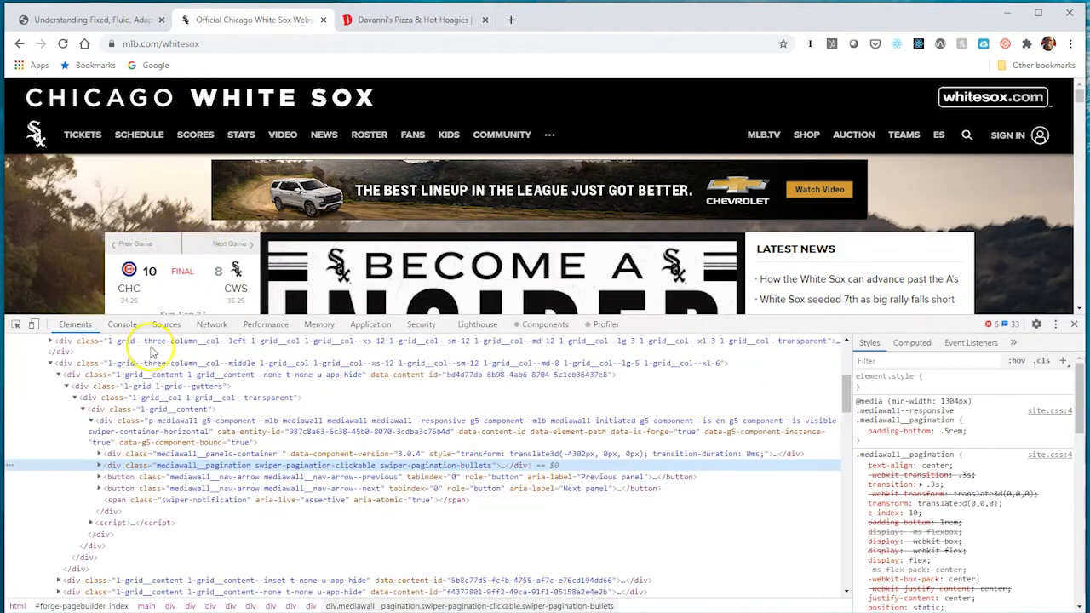
mouse_move(93, 349)
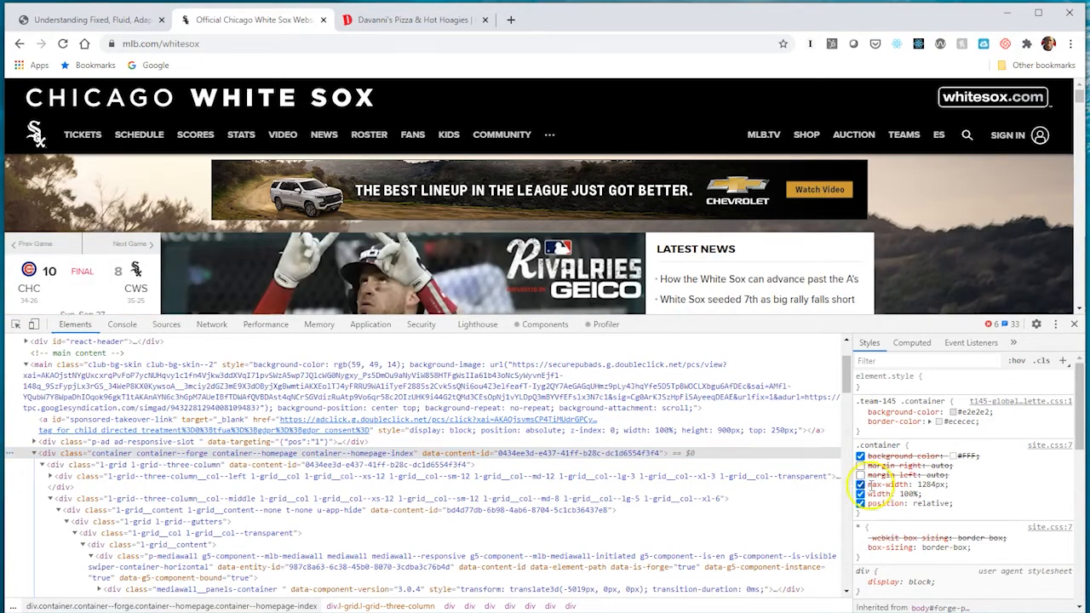
- Disable the container's auto left margin and max-width in DevTools, then show Davanni's site
left_click(860, 465)
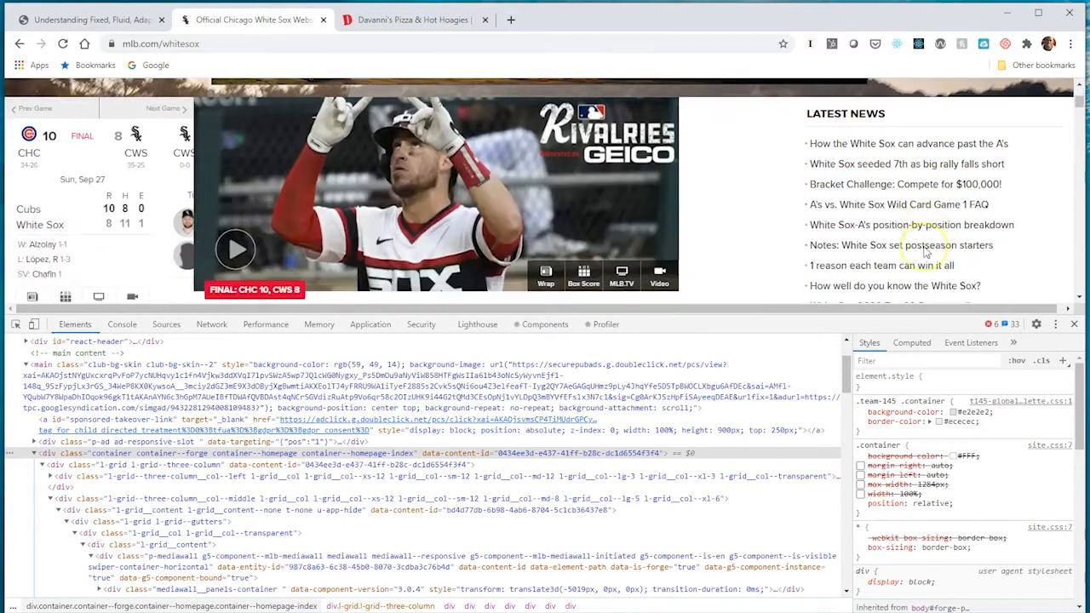
scroll("down", 3)
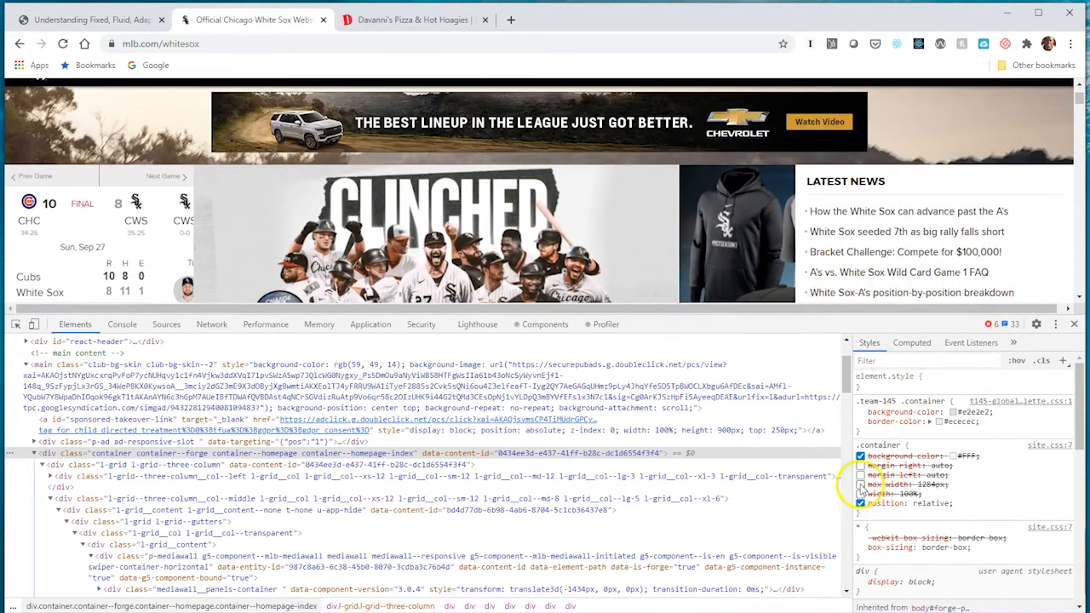
left_click(859, 490)
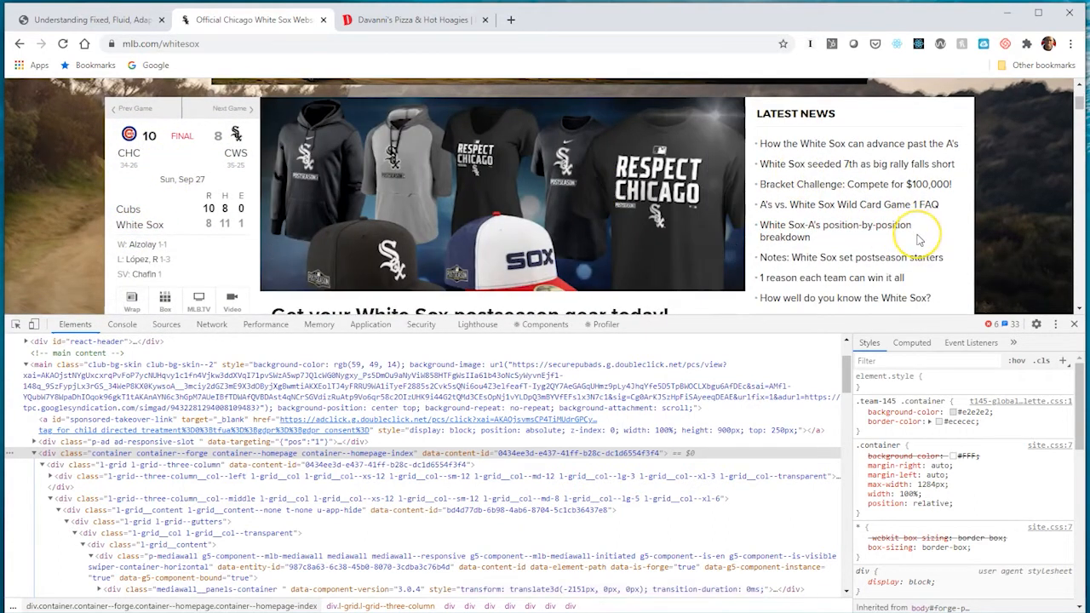
left_click(412, 20)
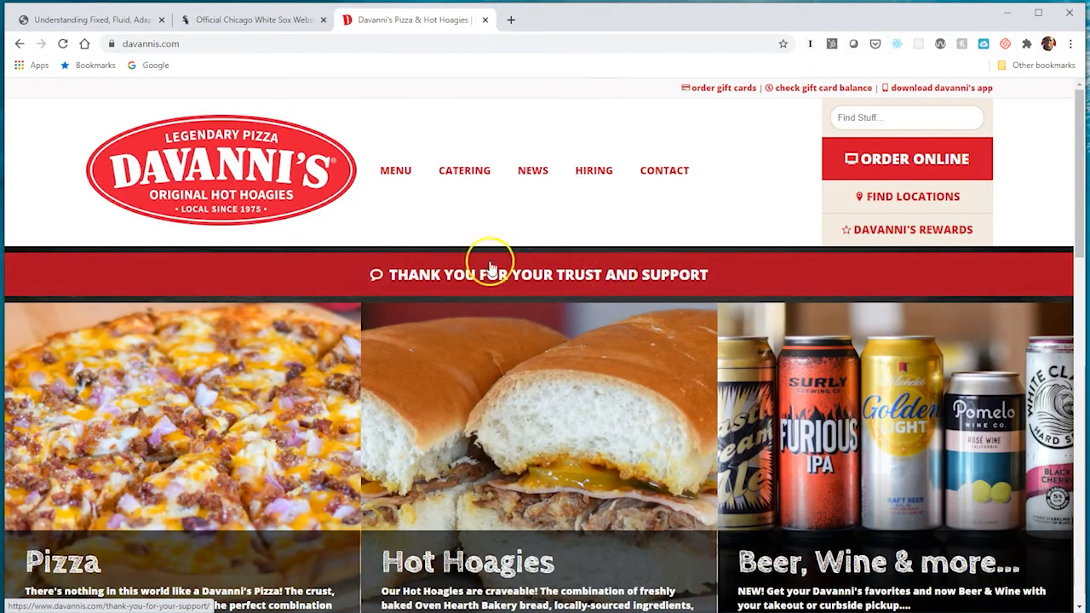
mouse_move(781, 247)
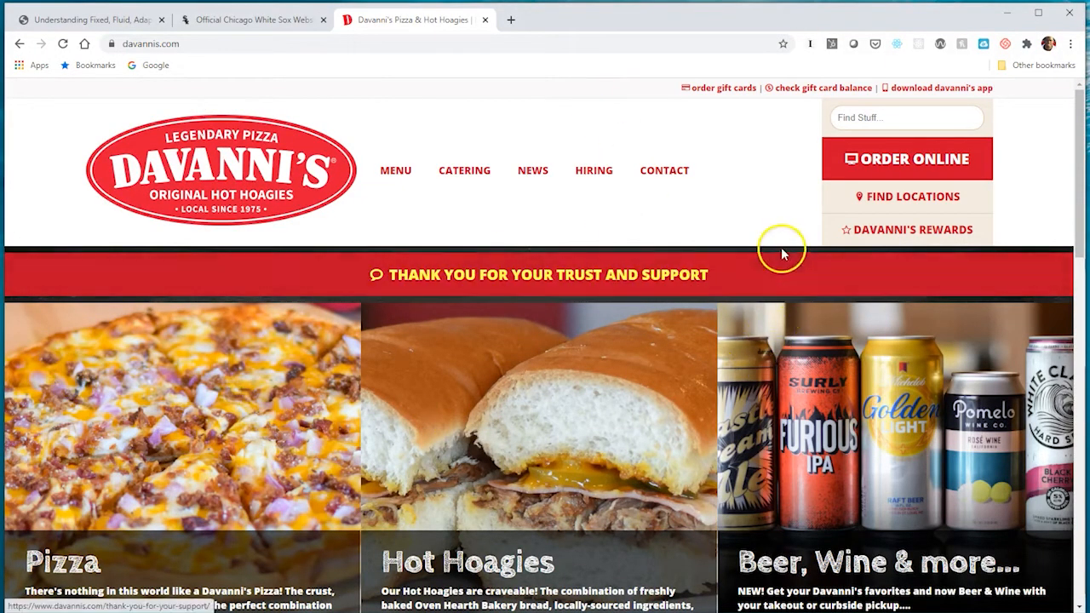
- Inspect the Davanni's .grid behind the Summer Giving photo, then return to the slides
scroll("down", 3)
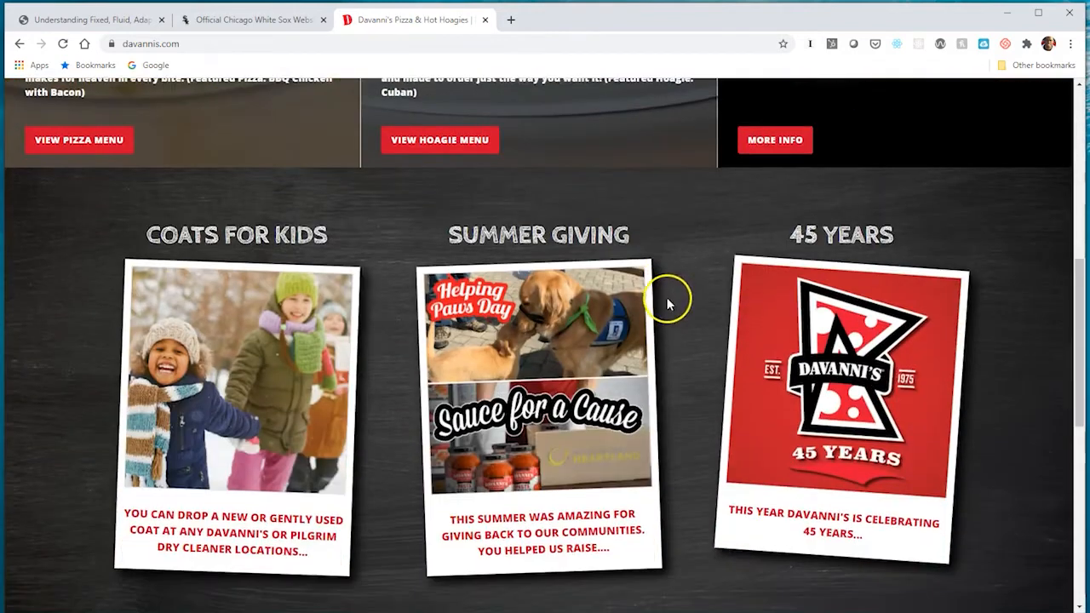
scroll("down", 3)
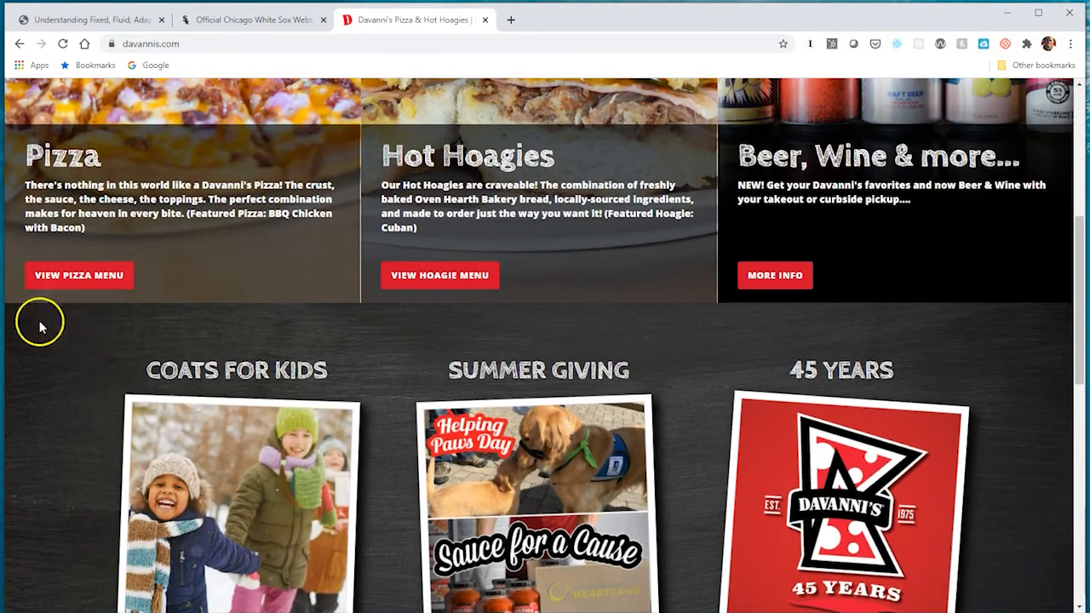
mouse_move(213, 349)
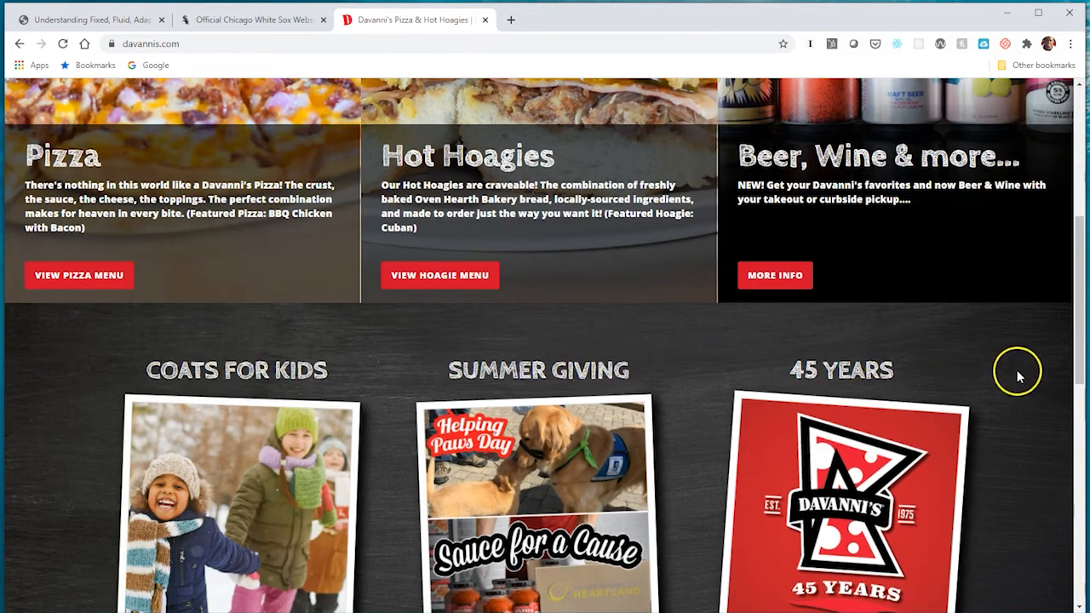
mouse_move(13, 366)
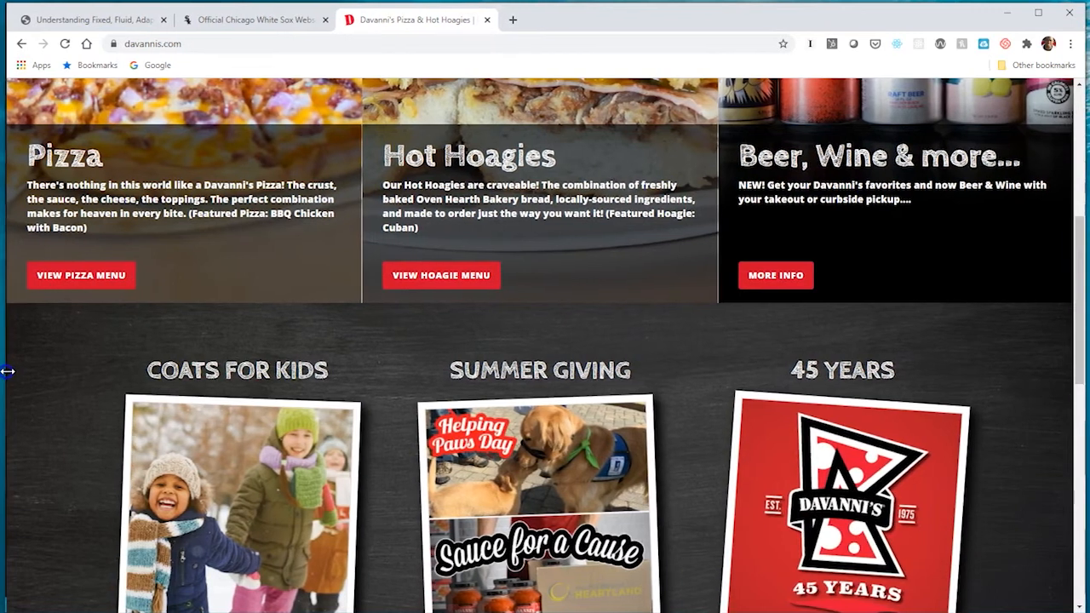
mouse_move(511, 434)
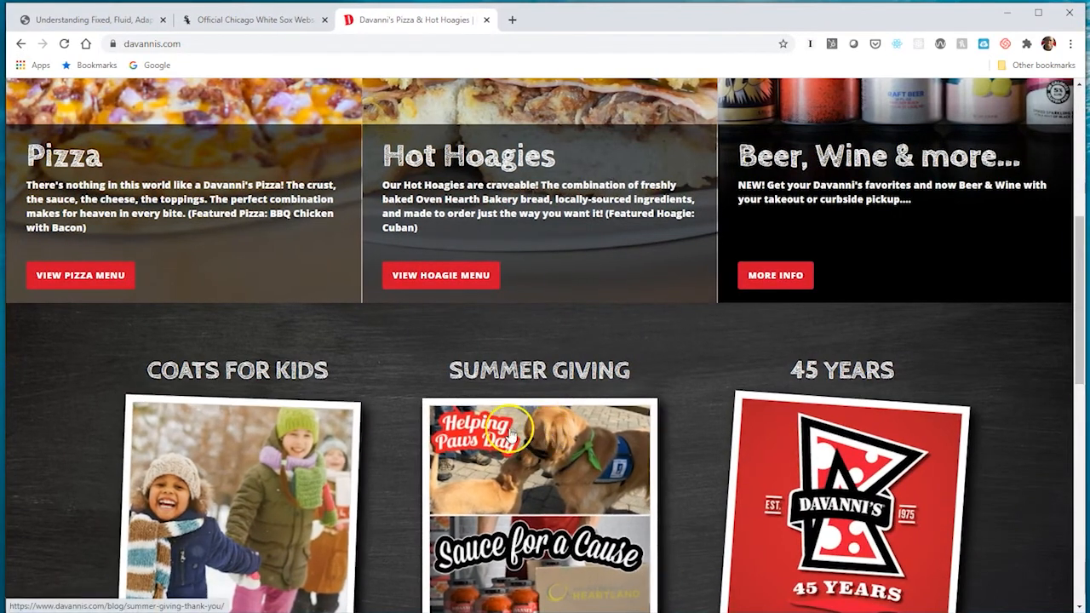
scroll("down", 3)
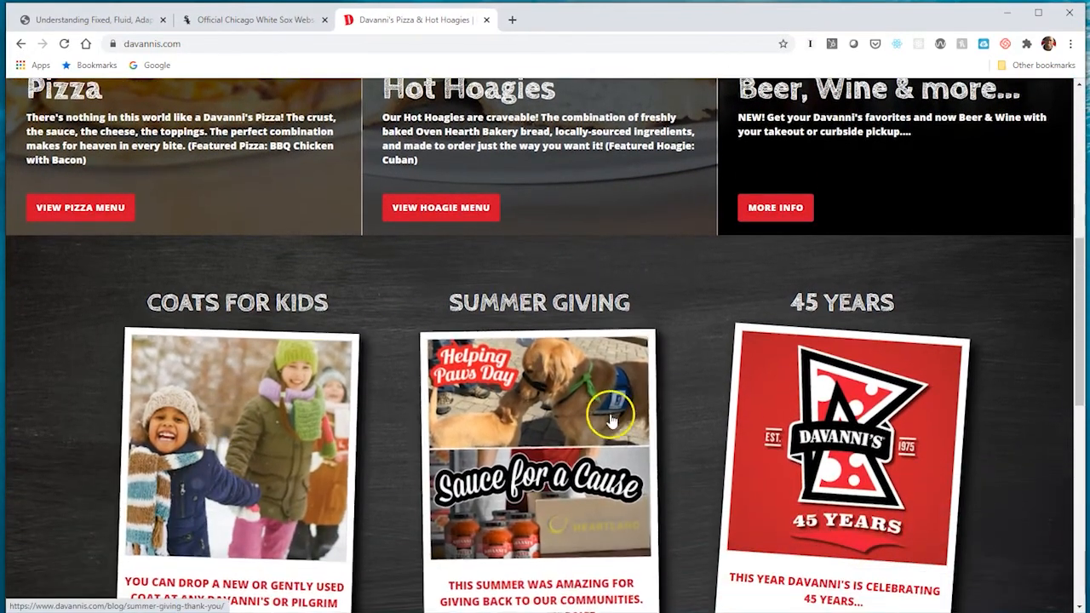
right_click(611, 417)
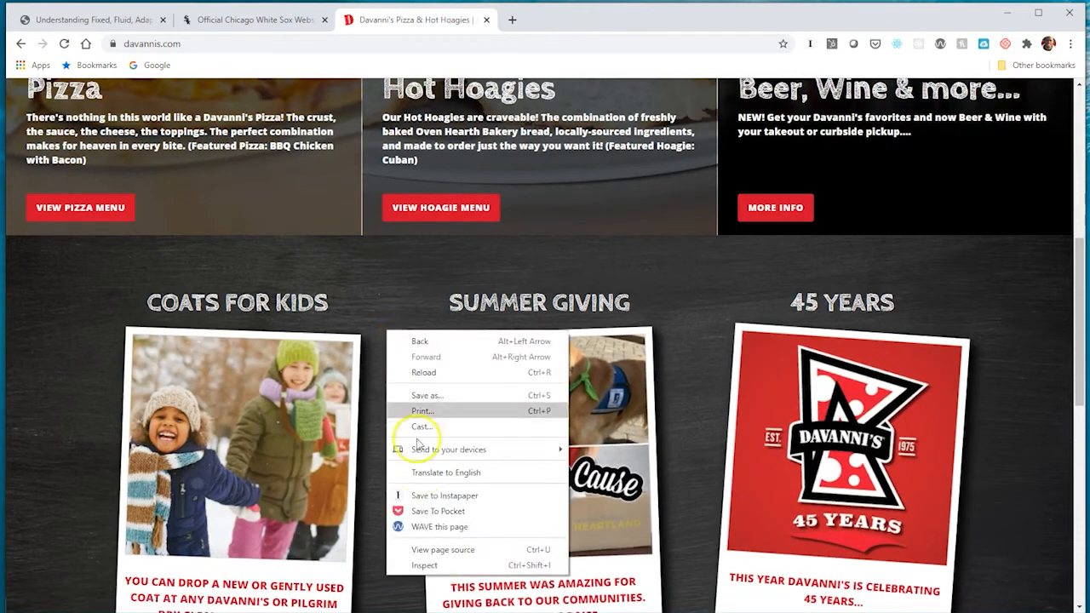
left_click(424, 565)
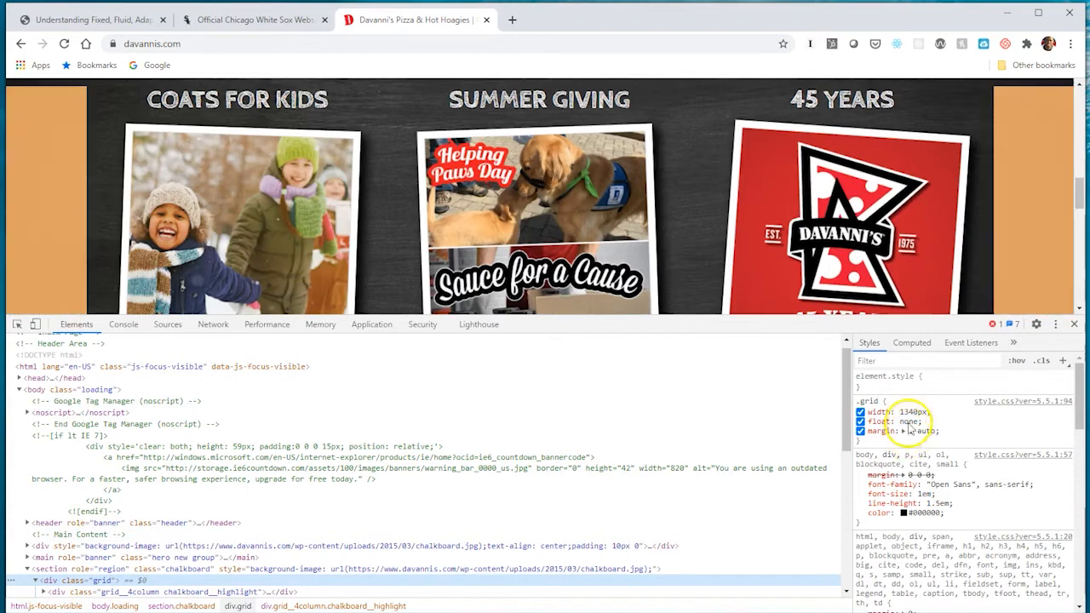
left_click(88, 18)
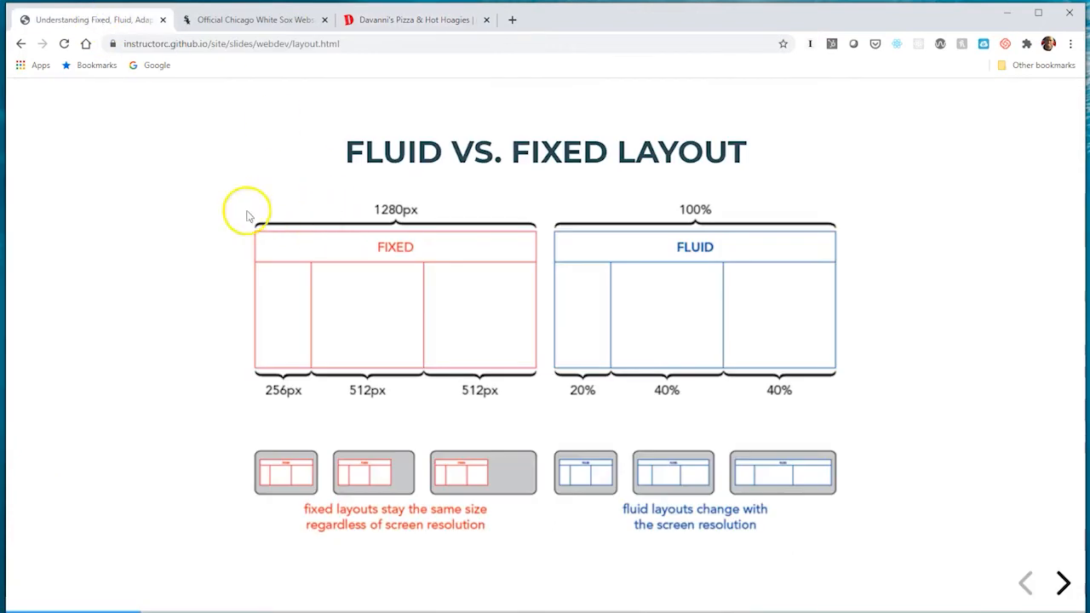
left_click(1062, 582)
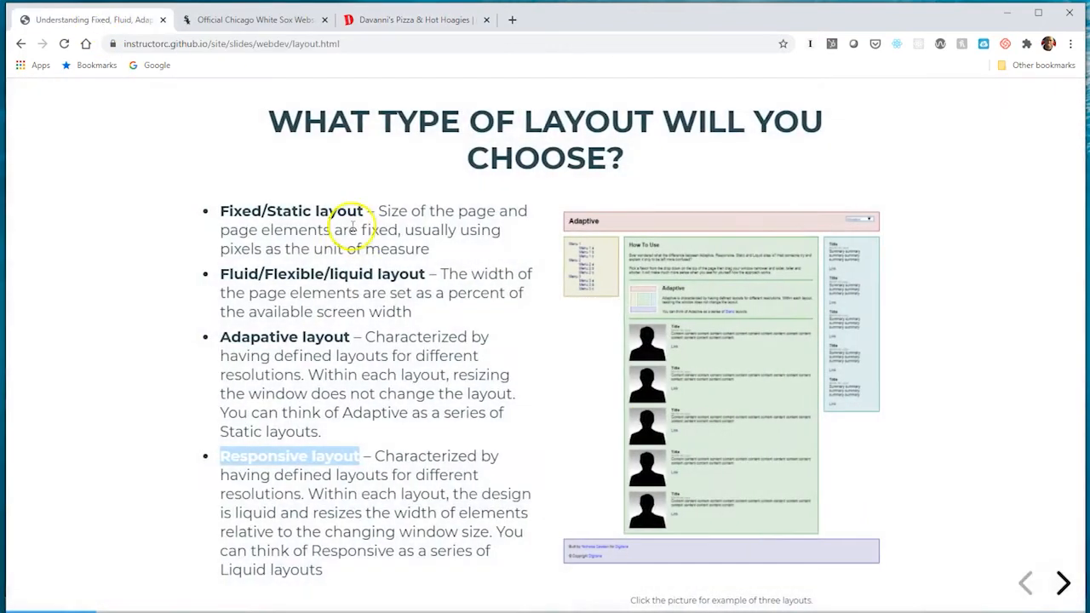
mouse_move(264, 208)
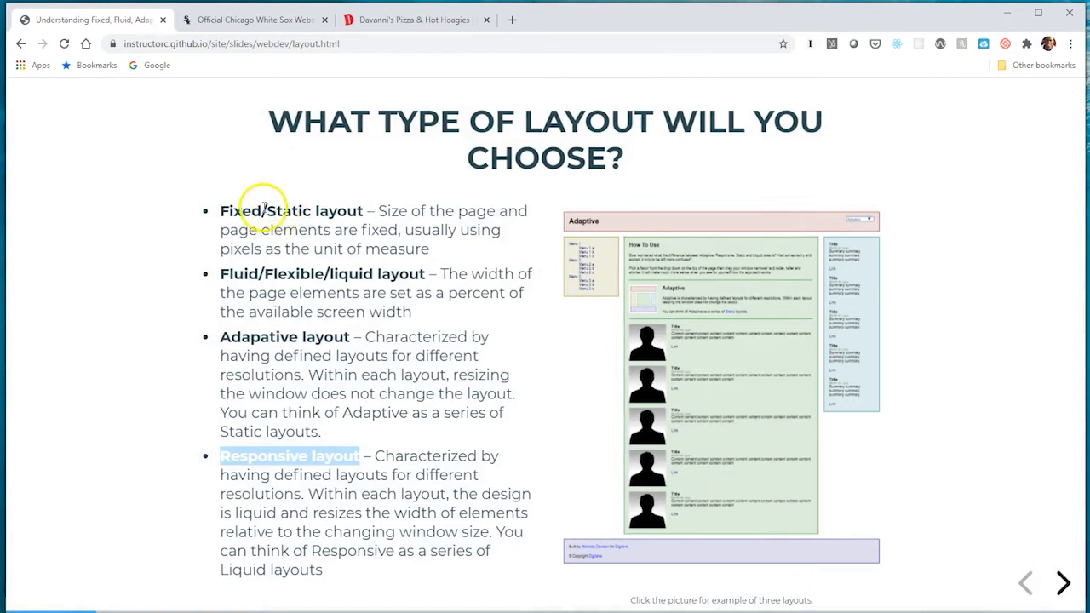
mouse_move(252, 211)
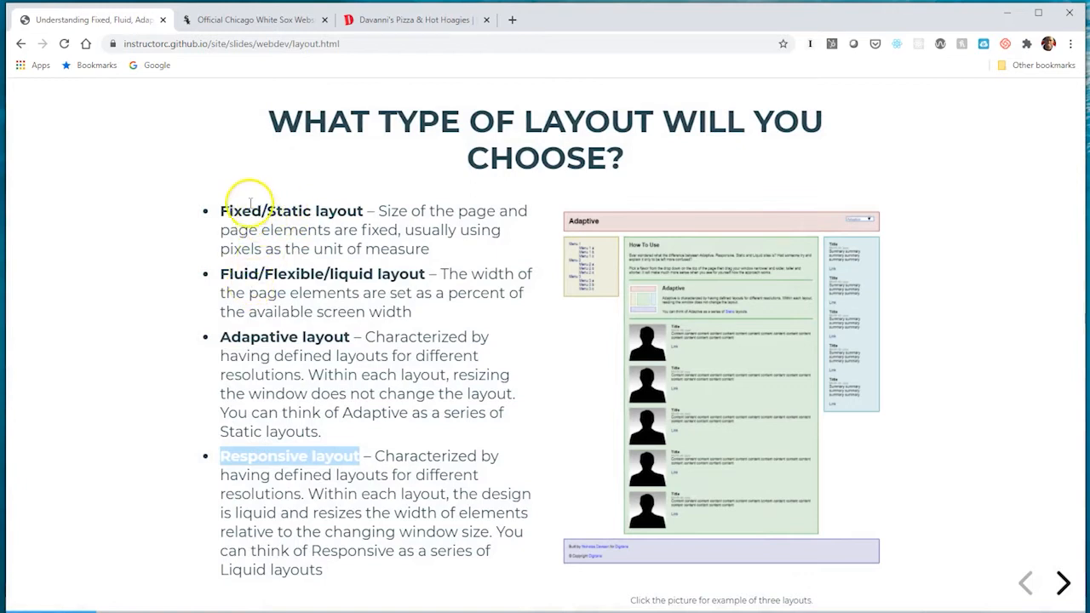
left_click(252, 21)
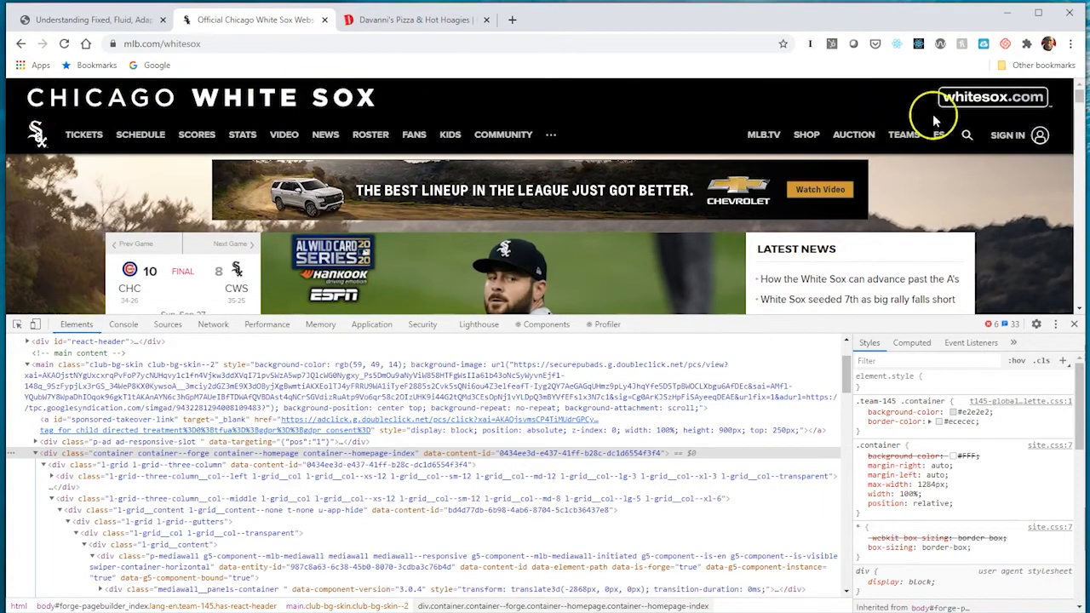
scroll("down", 3)
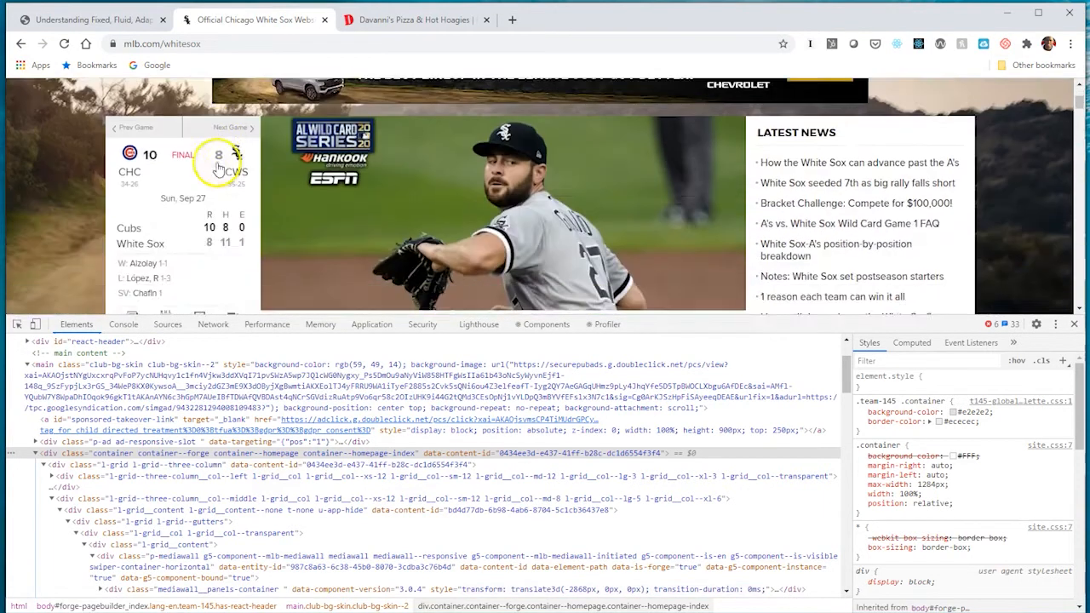
scroll("down", 3)
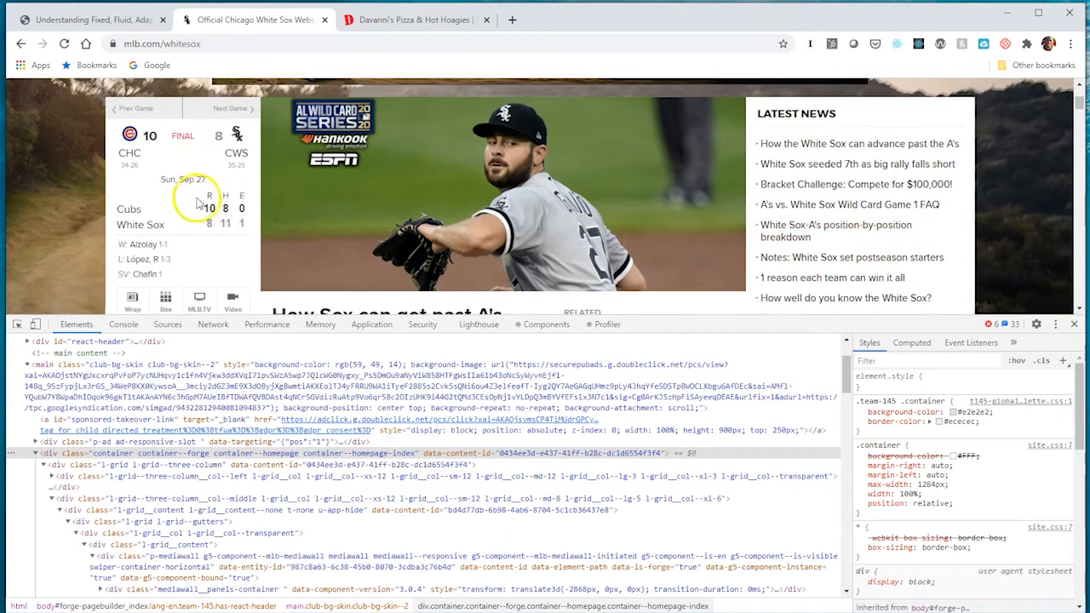
mouse_move(145, 31)
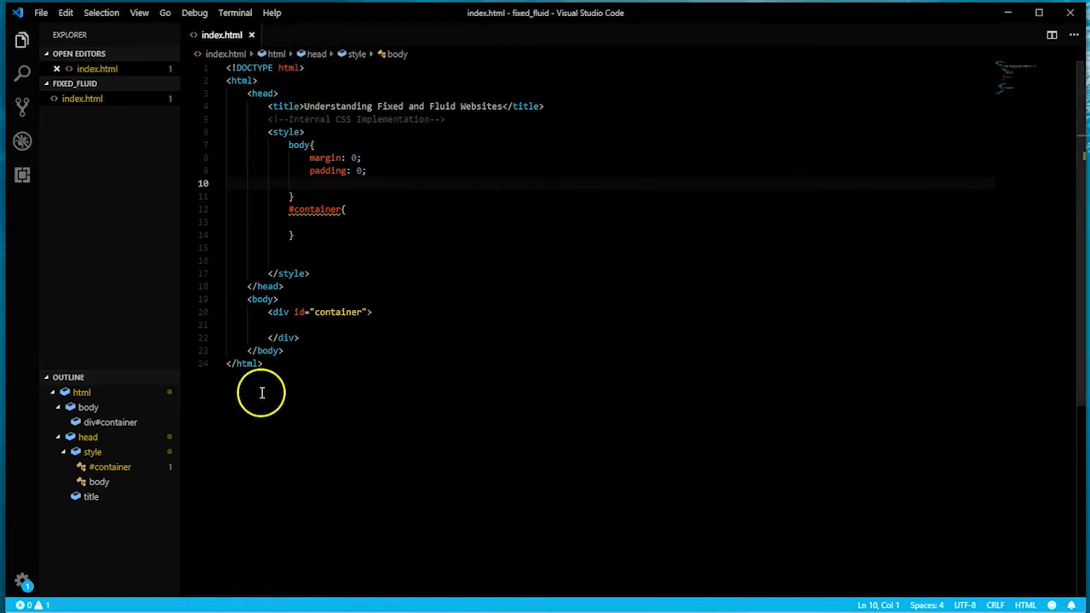
mouse_move(276, 320)
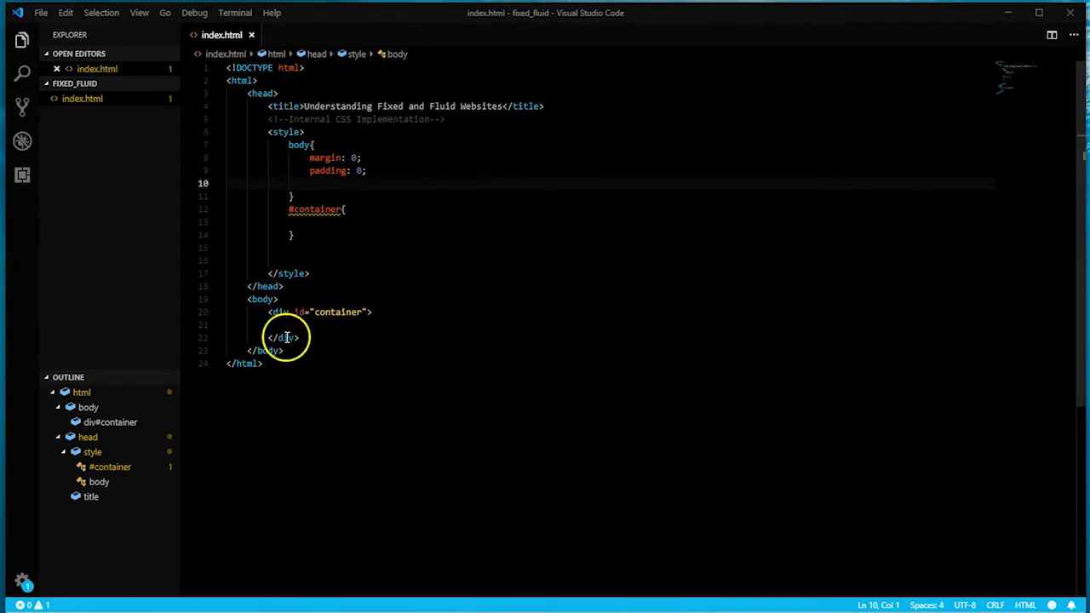
mouse_move(283, 337)
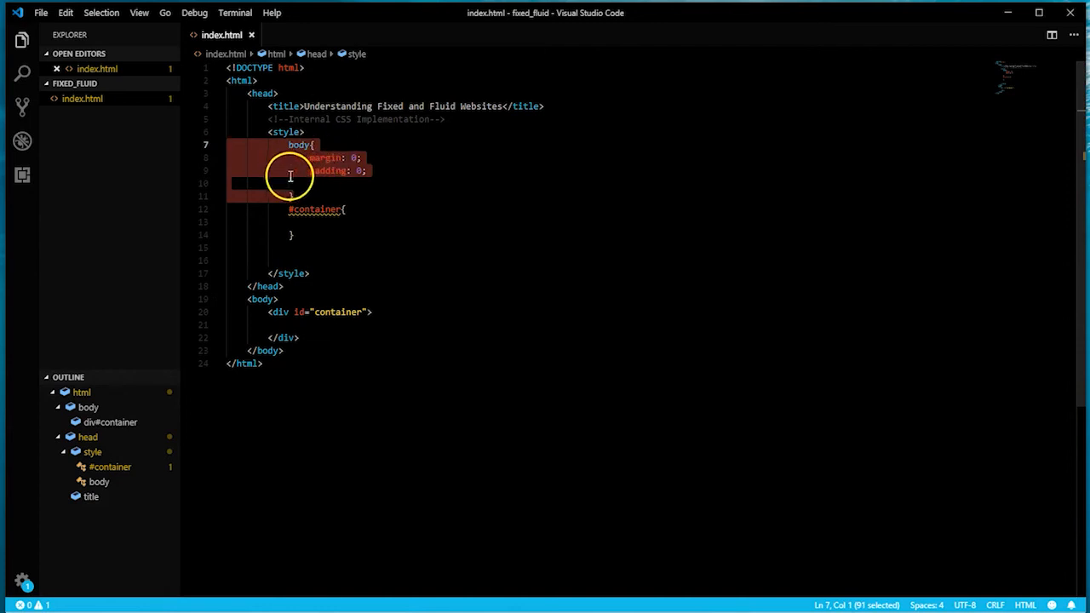
mouse_move(293, 175)
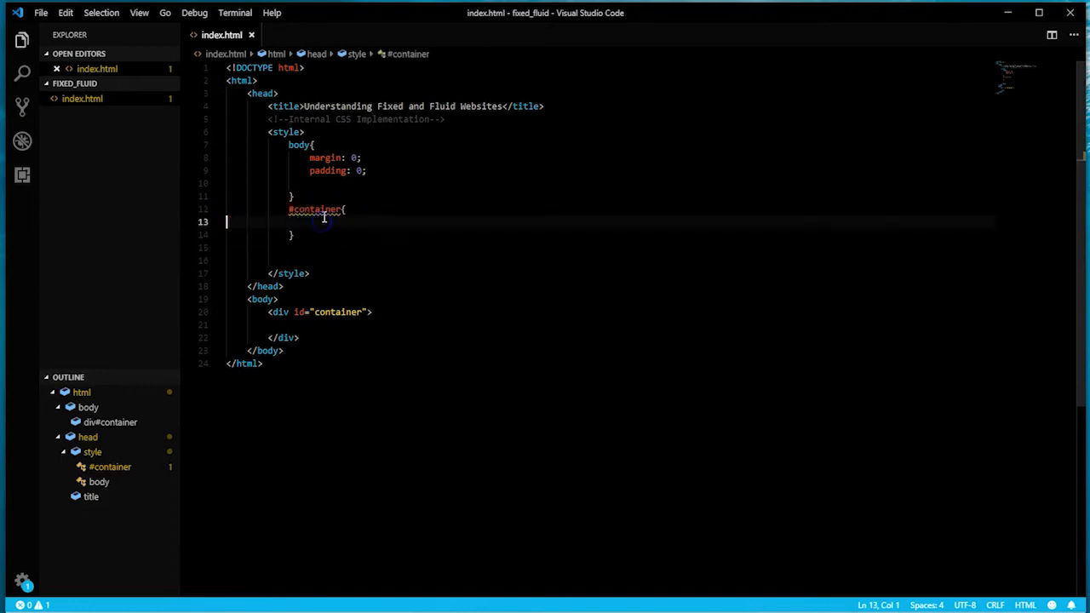
- Give #container width: 1000px and margin: auto in index.html
type("width:")
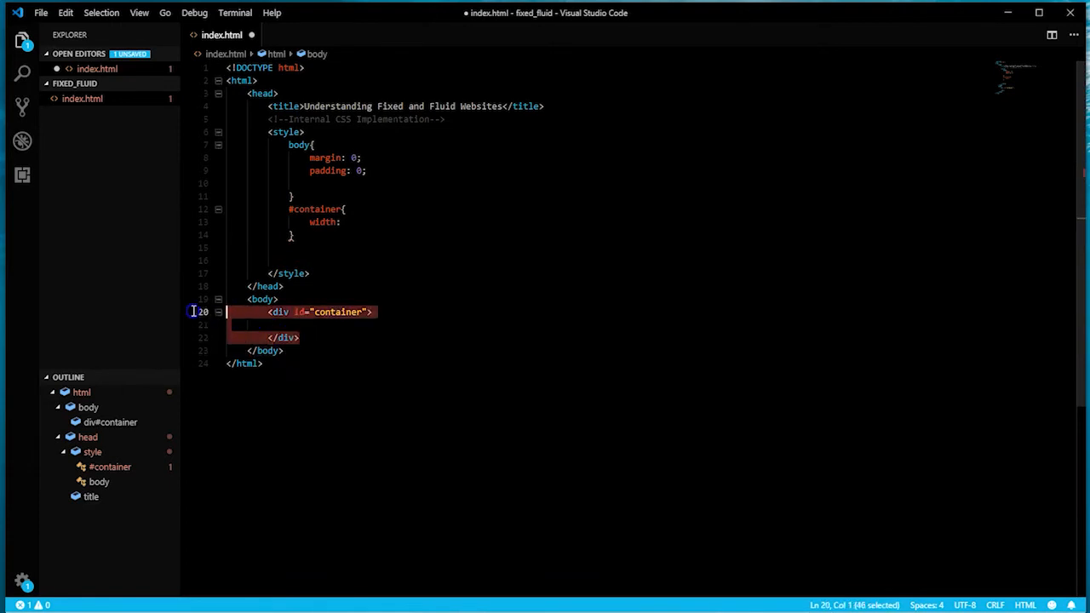
left_click(341, 221)
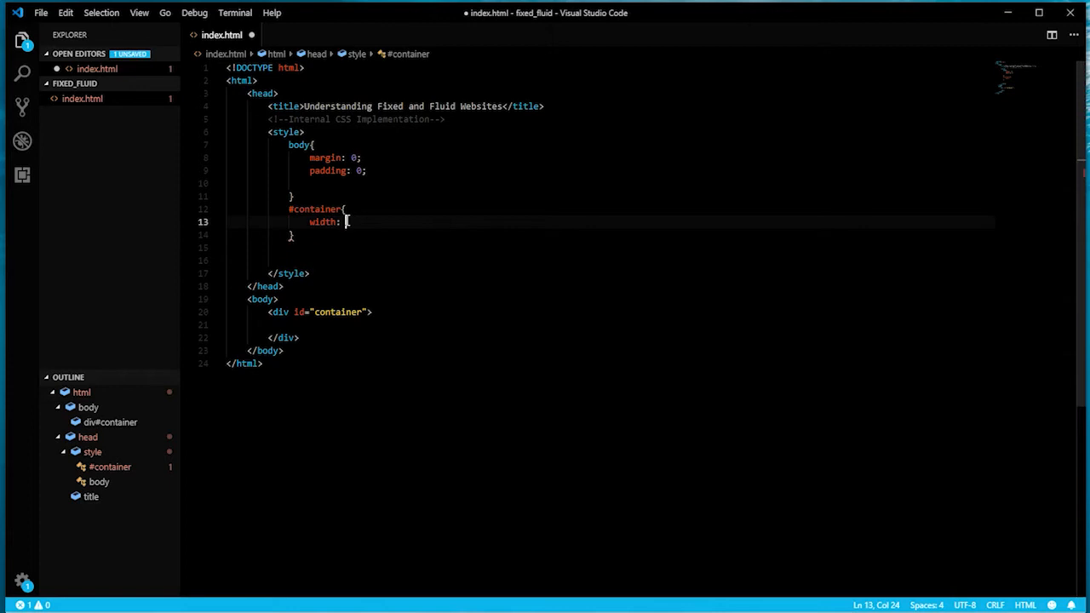
type("1000px;")
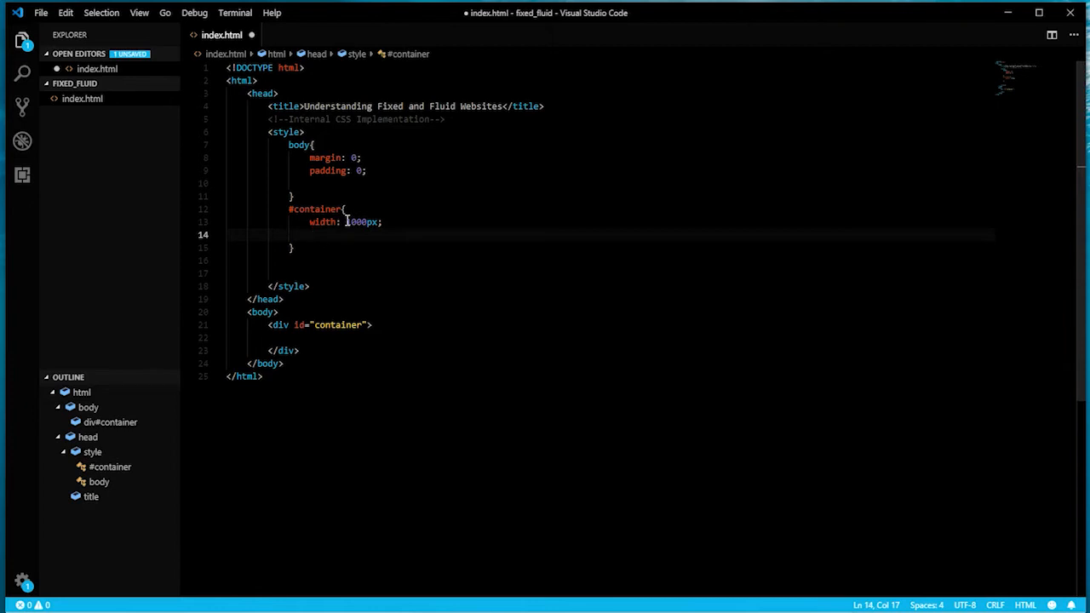
type("margin: auto;")
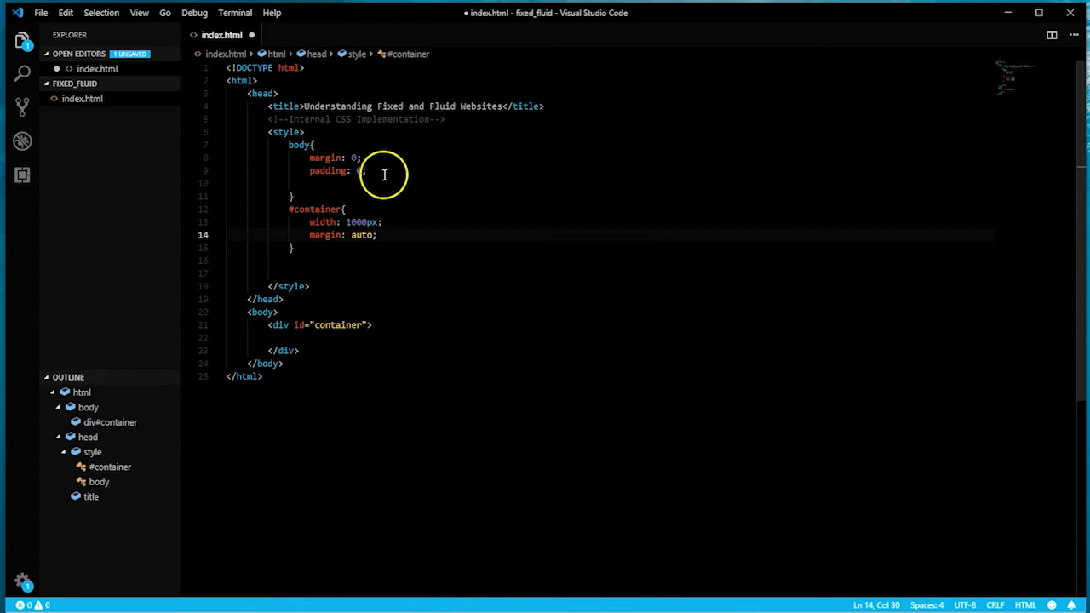
- Set body background-color #eee and give #container a white background
key("Enter")
type("background")
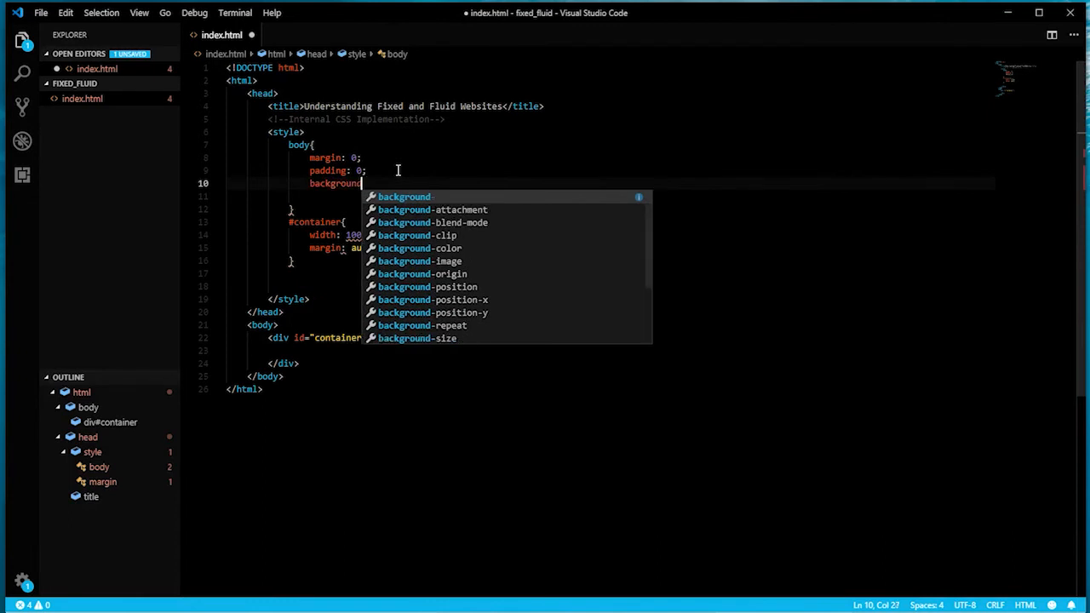
type("-color:")
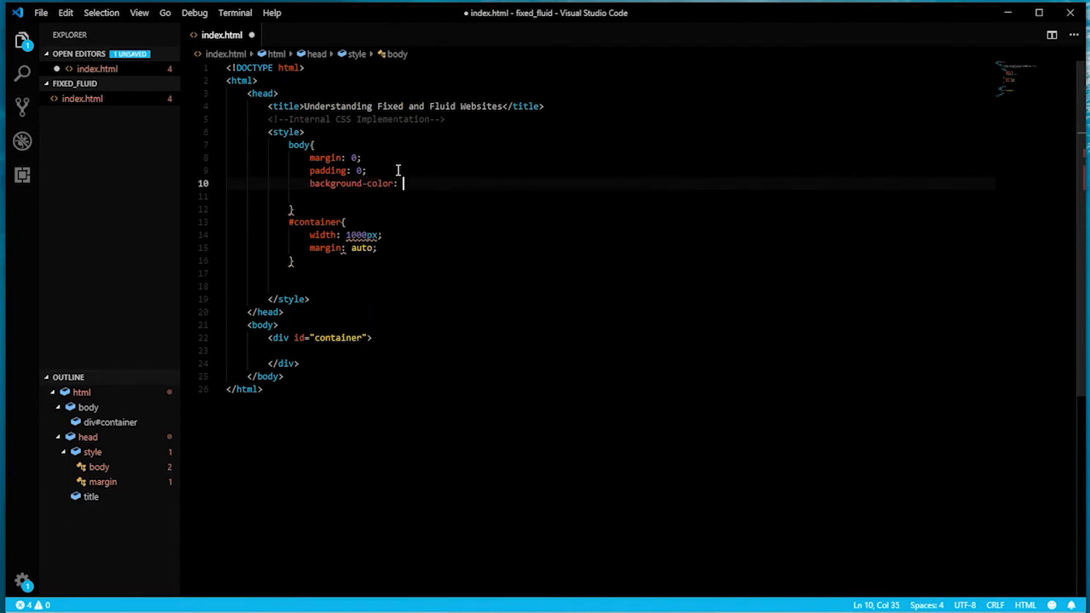
type("#33")
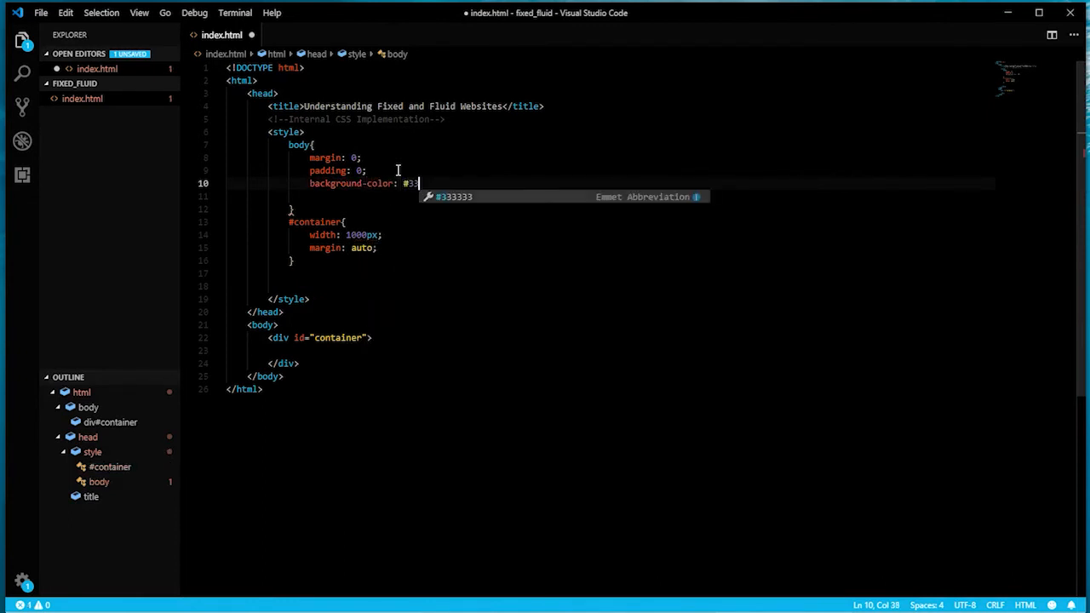
type("eee;")
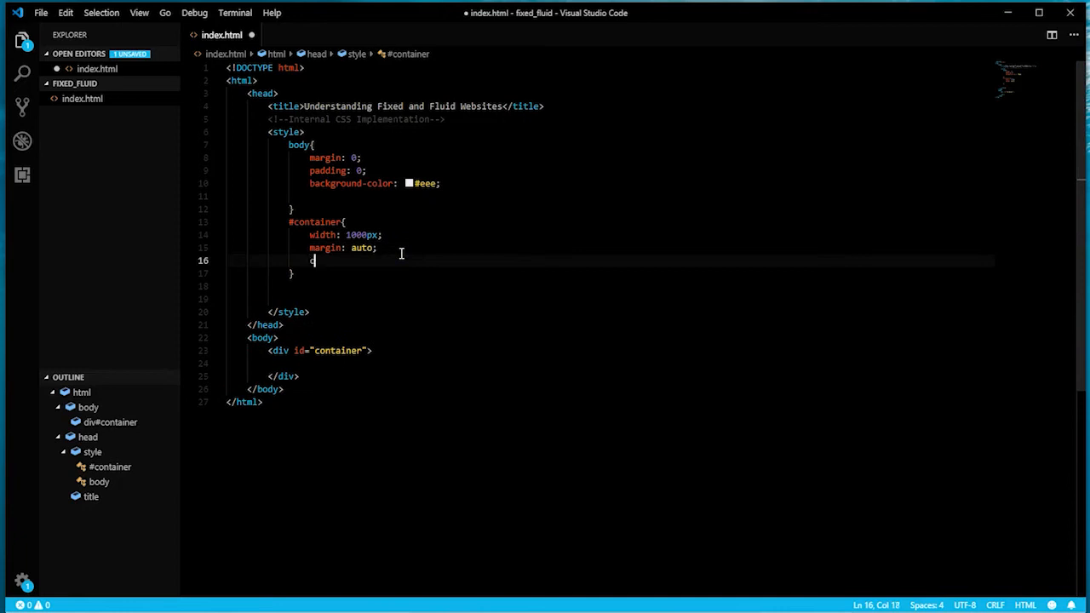
type("containe")
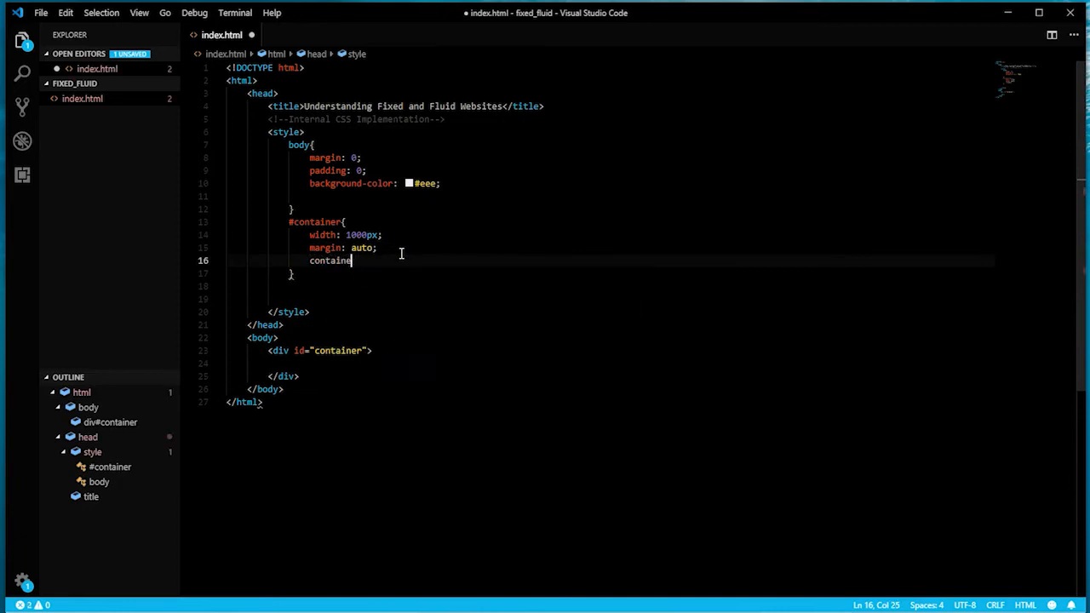
type("background")
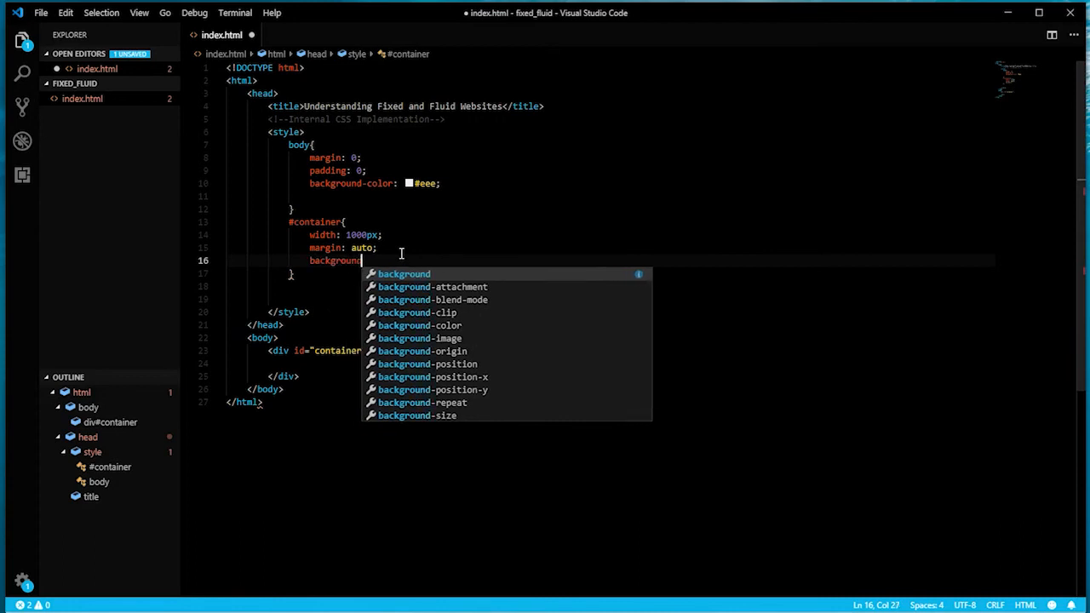
type("-color: white;")
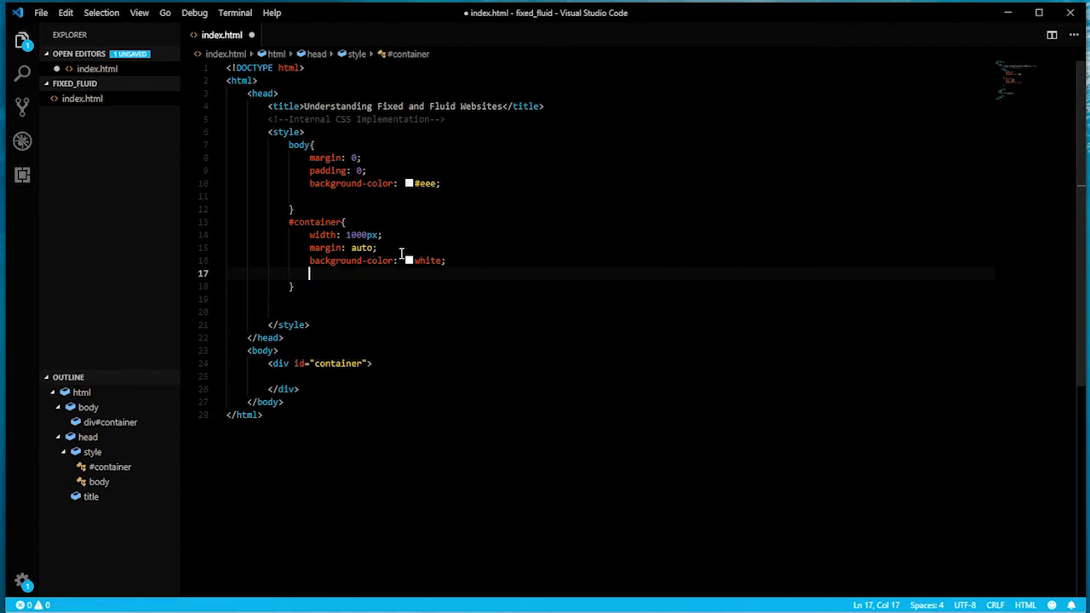
- Add box-shadow 3px 3px 12px #333 and height: 100vh to #container
type("box-")
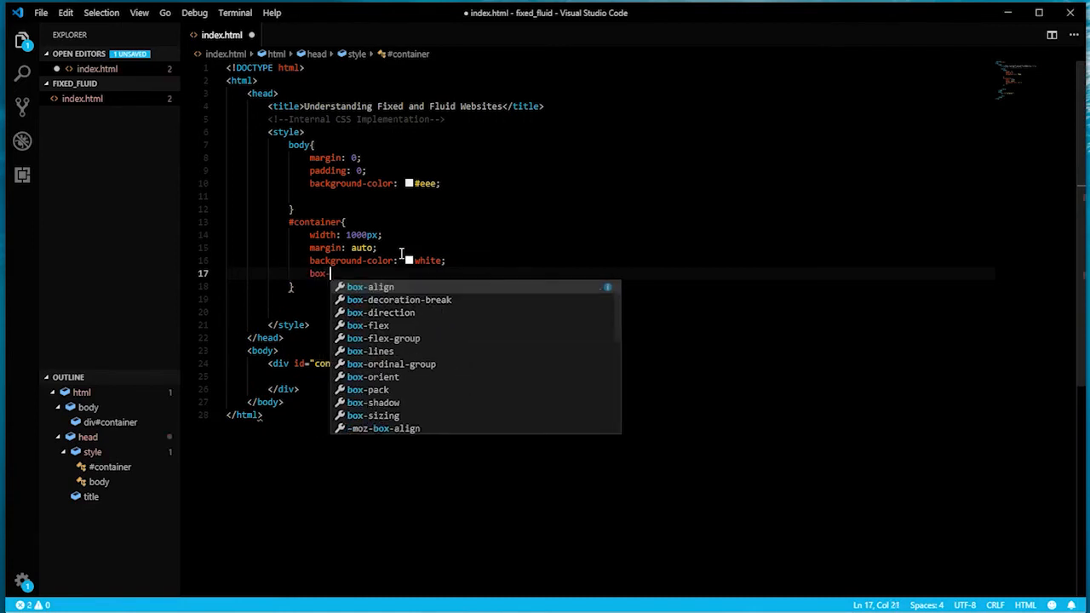
type("-shadow:")
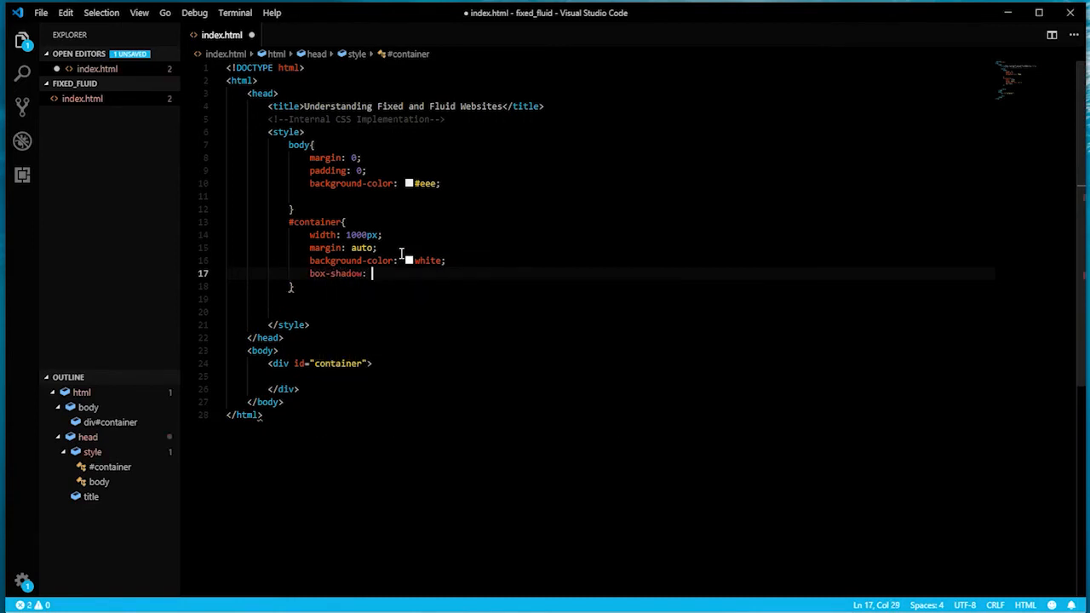
type("3px 3px")
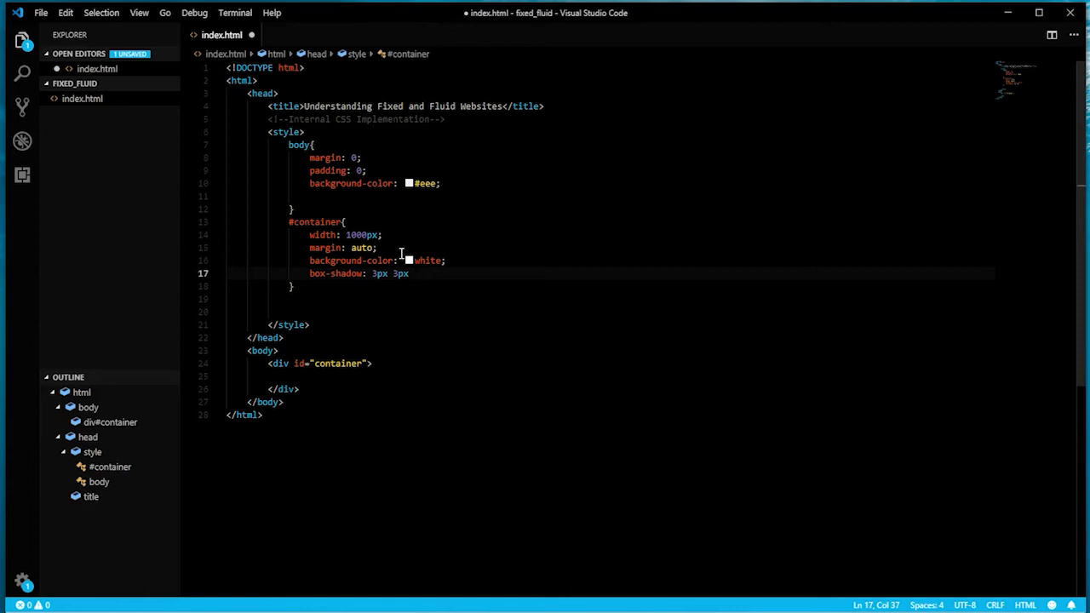
type("1")
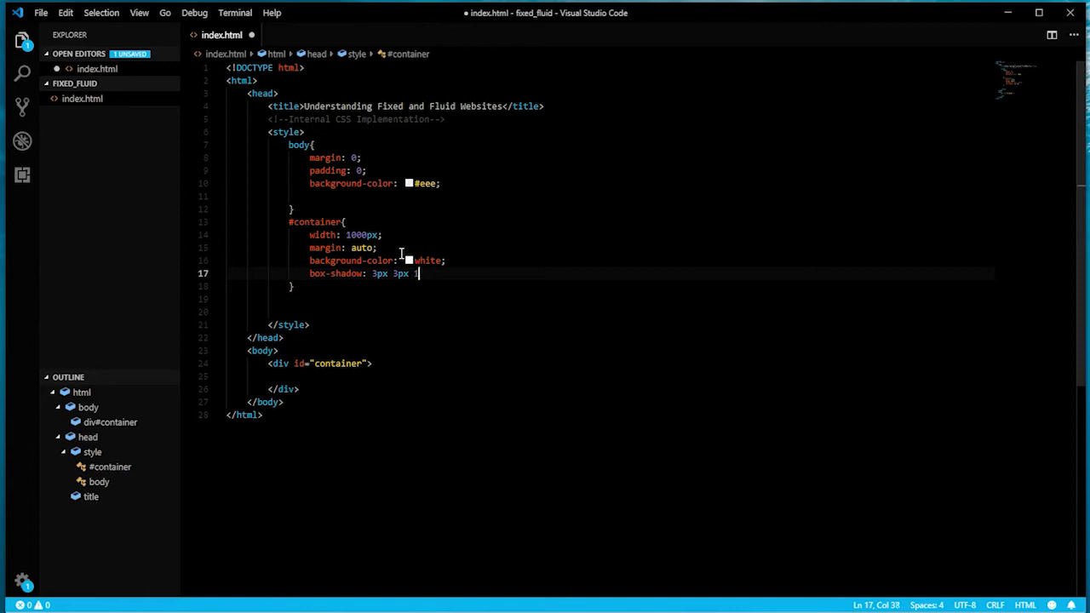
type("12px #")
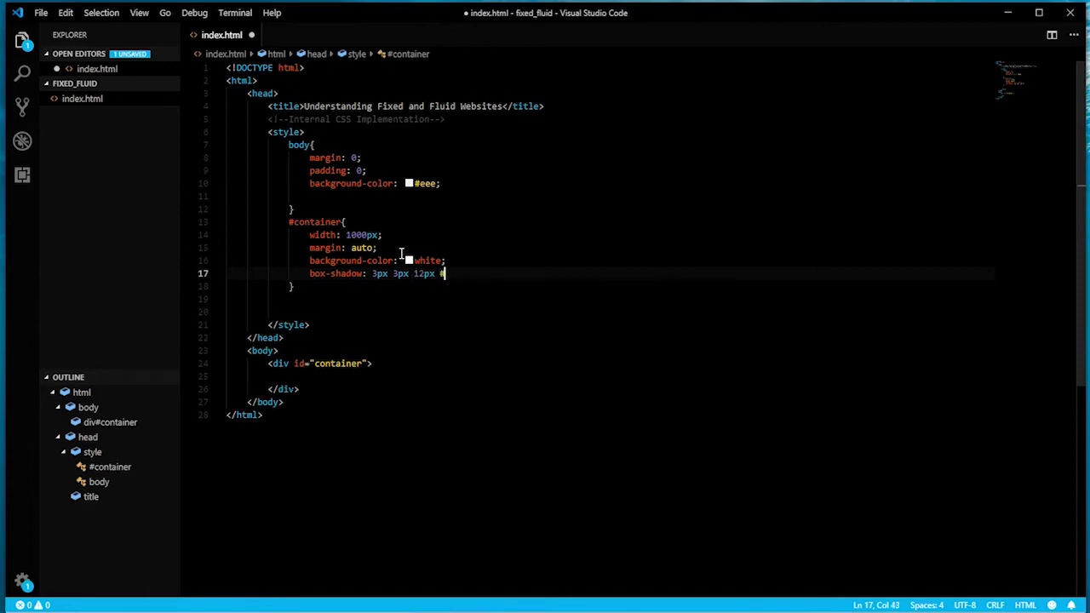
type("#333;")
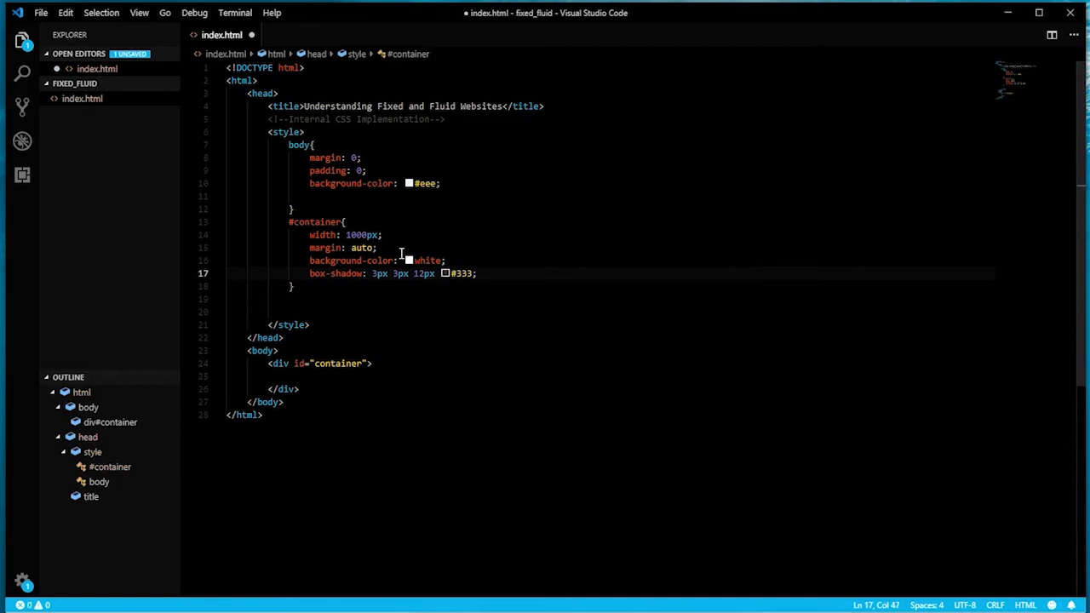
left_click(389, 235)
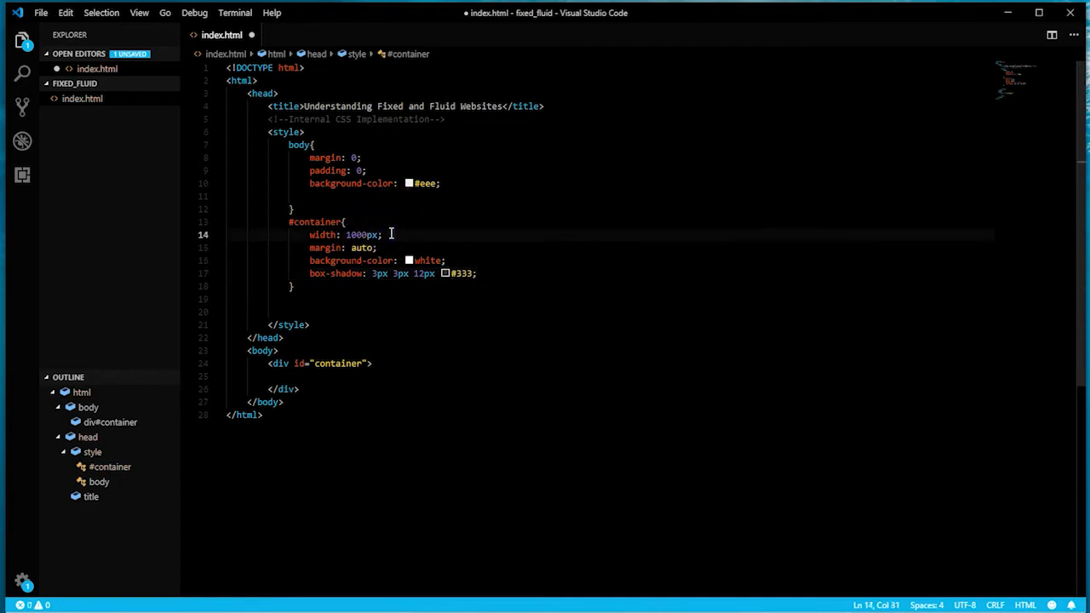
key("enter")
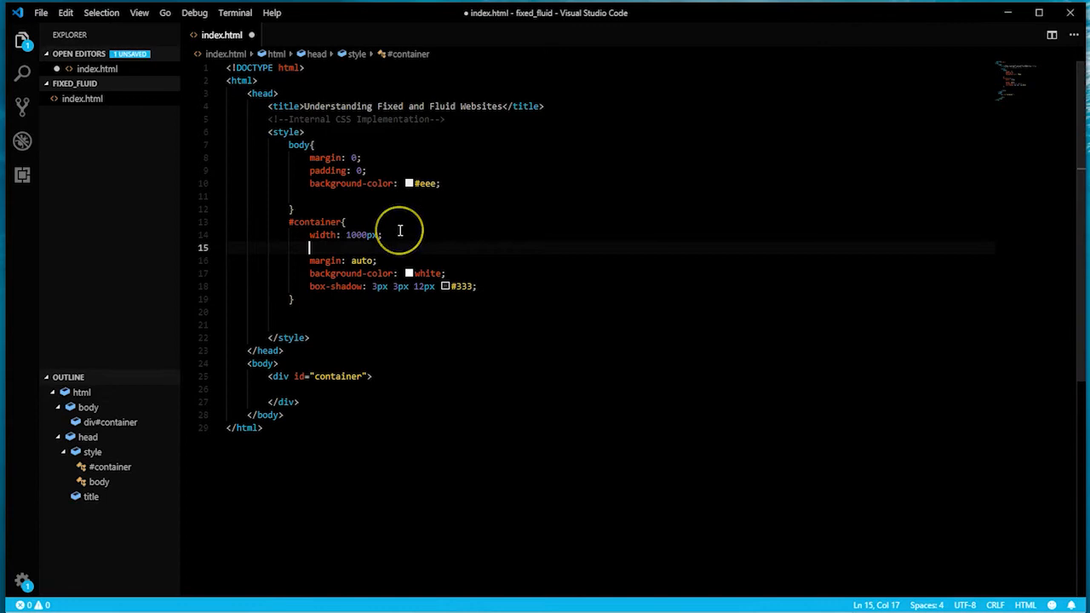
type("height:")
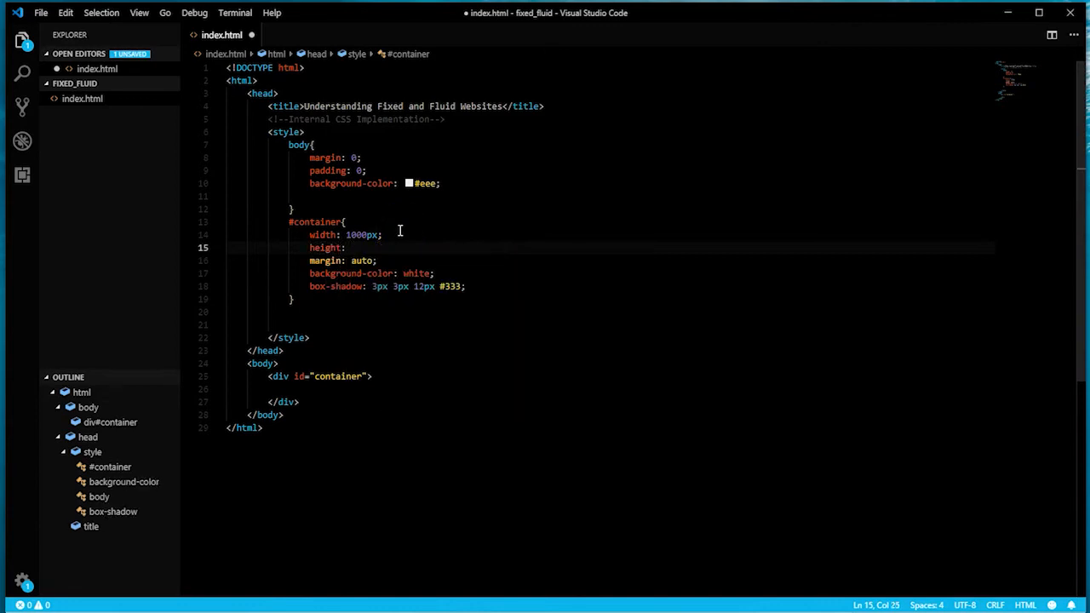
type("100vh;")
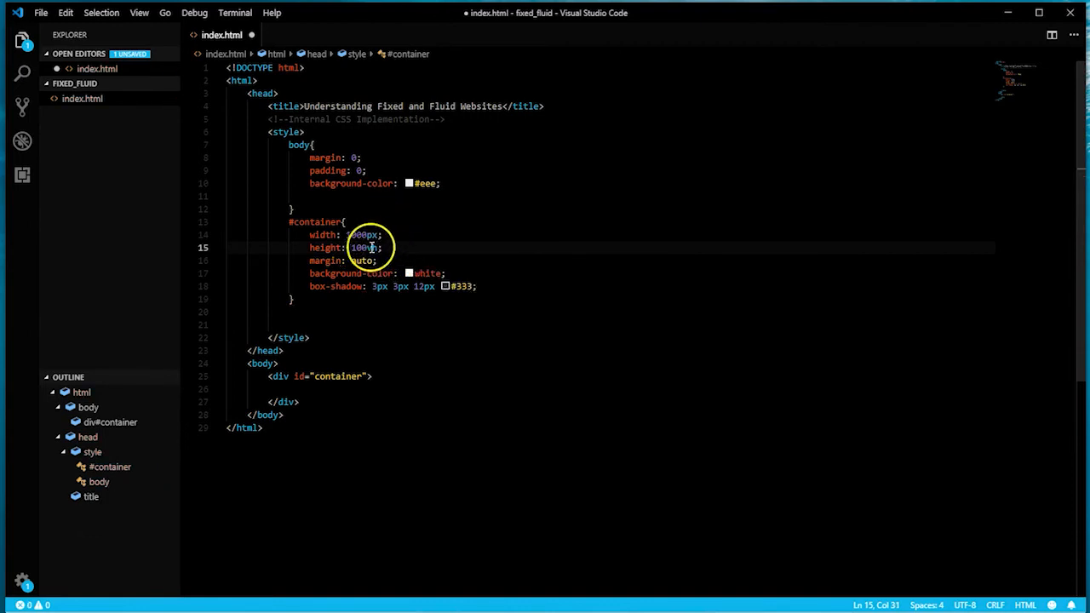
mouse_move(426, 286)
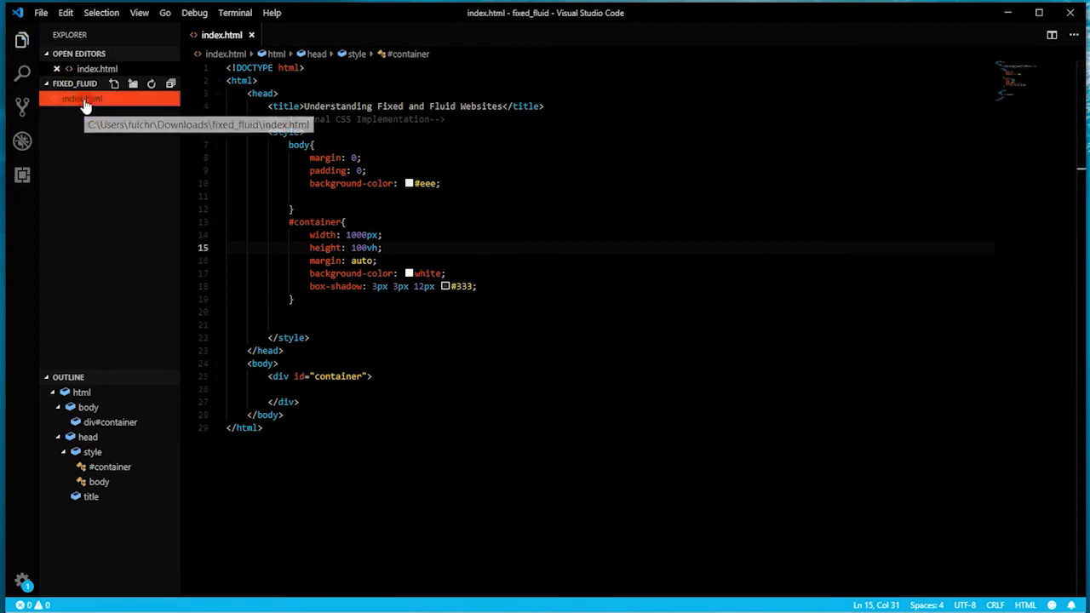
- Open index.html via Open in Other Browser from the VS Code file menu
right_click(82, 97)
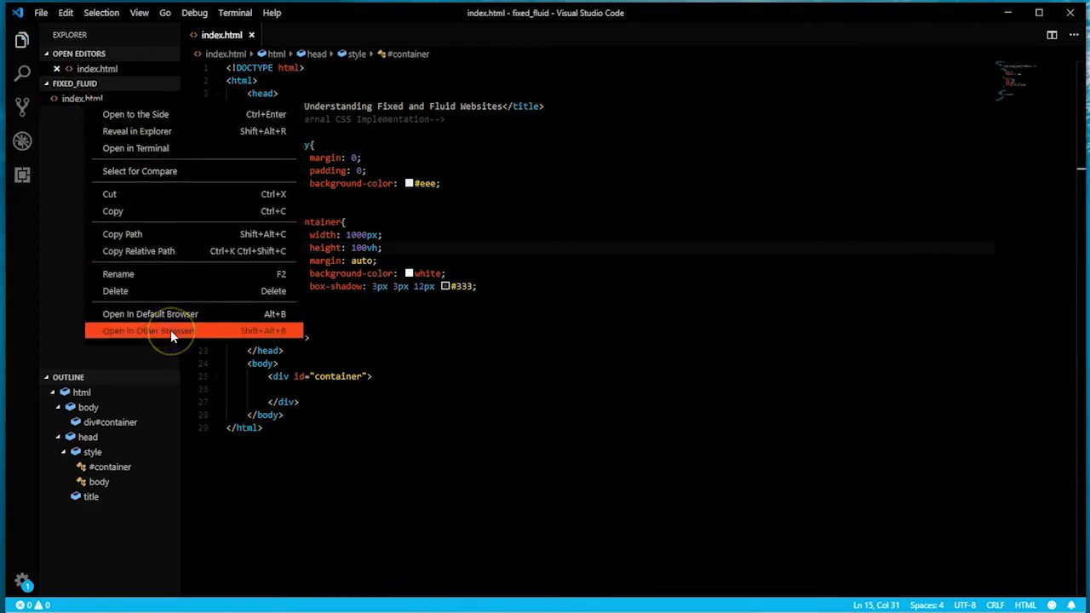
left_click(150, 331)
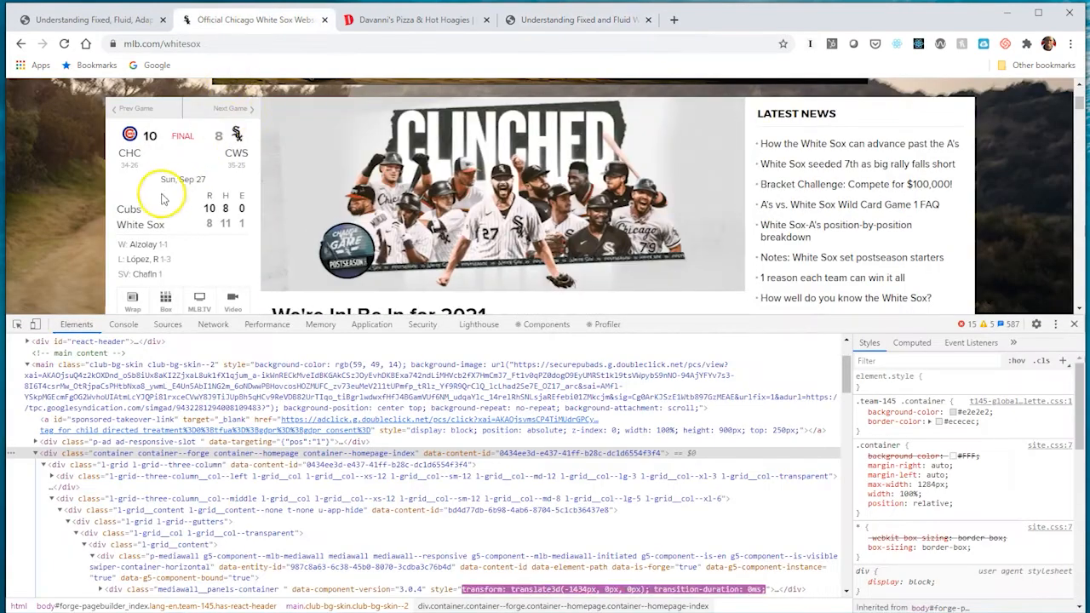
mouse_move(1004, 201)
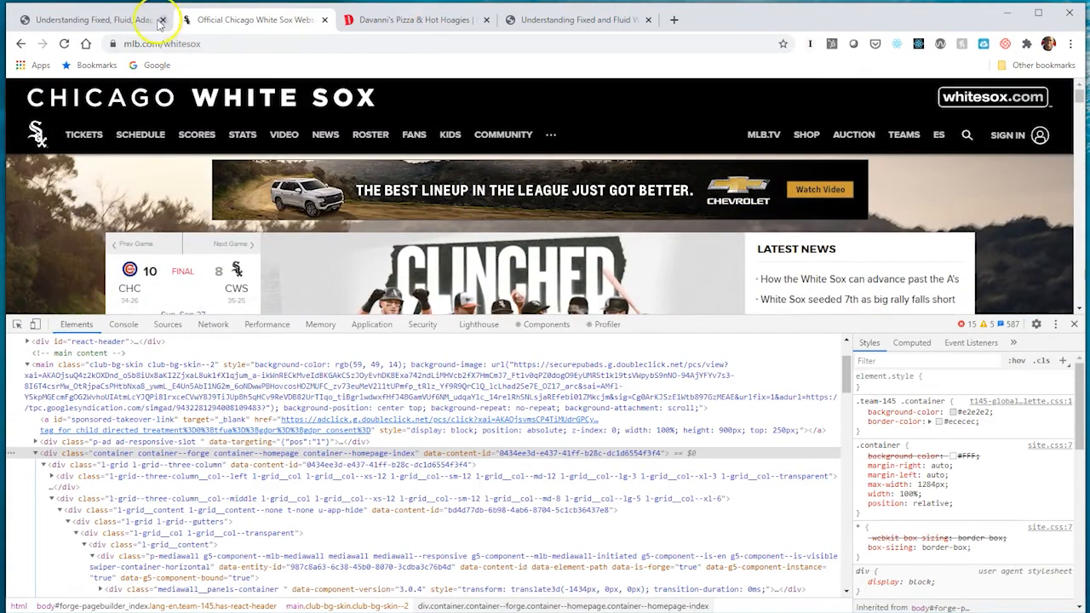
- Return to the layout-types slide, then switch to the local Understanding Fixed and Fluid page
left_click(85, 20)
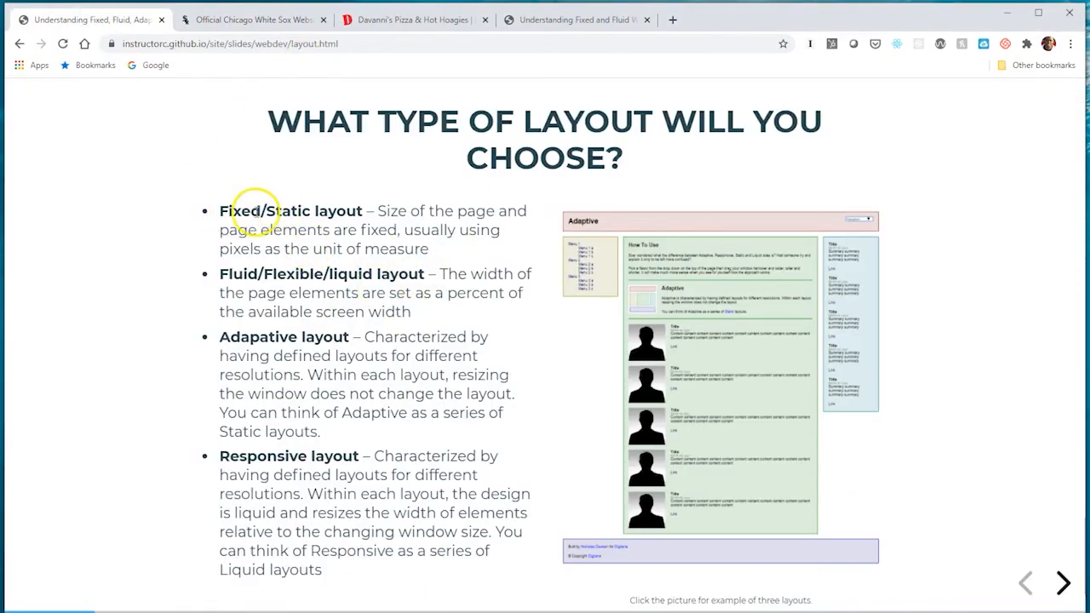
mouse_move(305, 213)
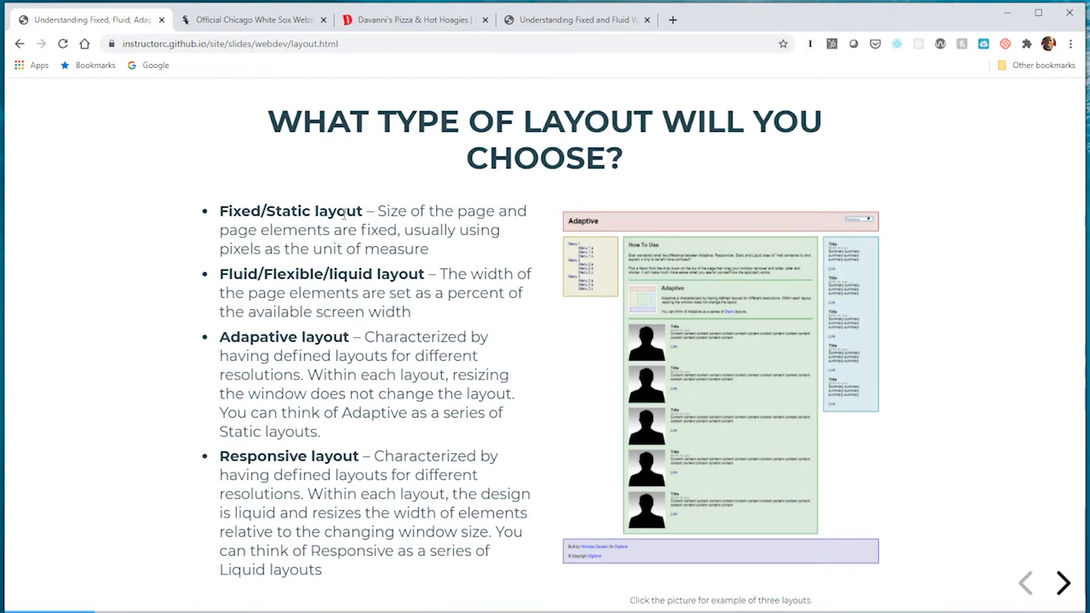
mouse_move(381, 280)
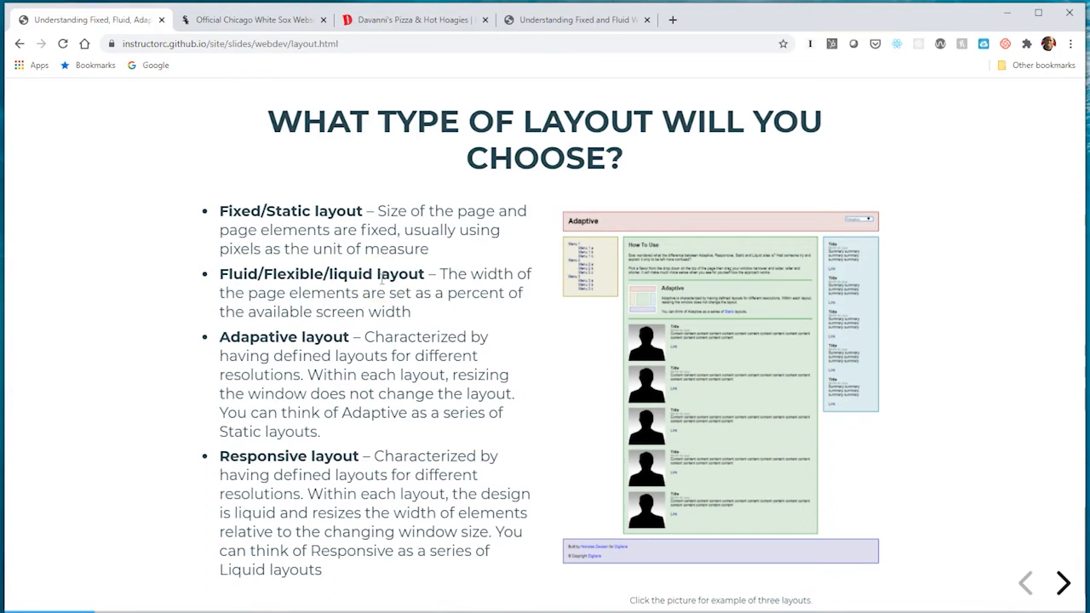
left_click(576, 21)
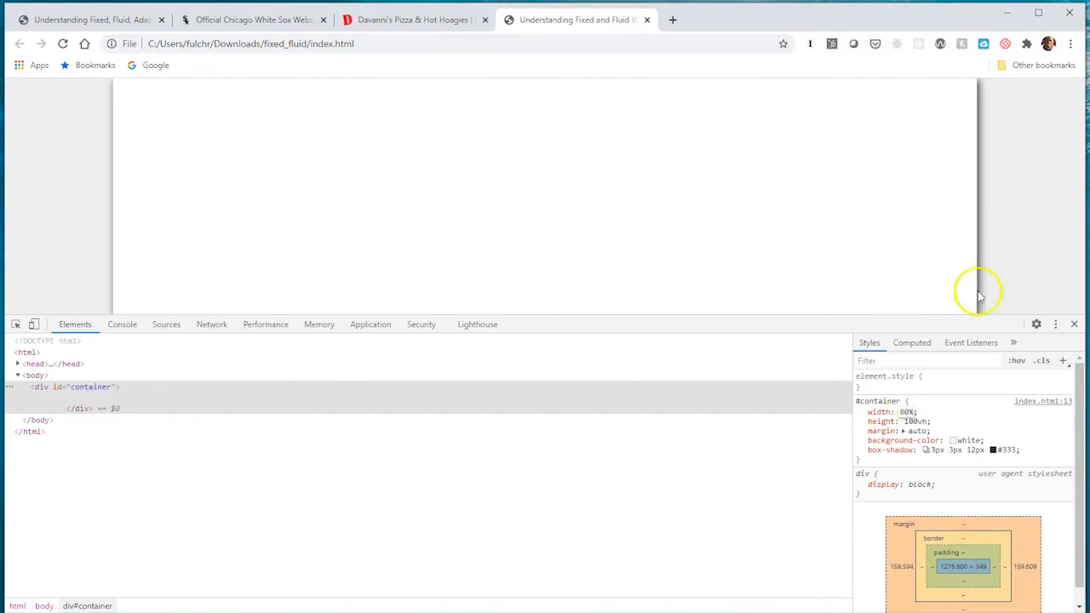
mouse_move(821, 235)
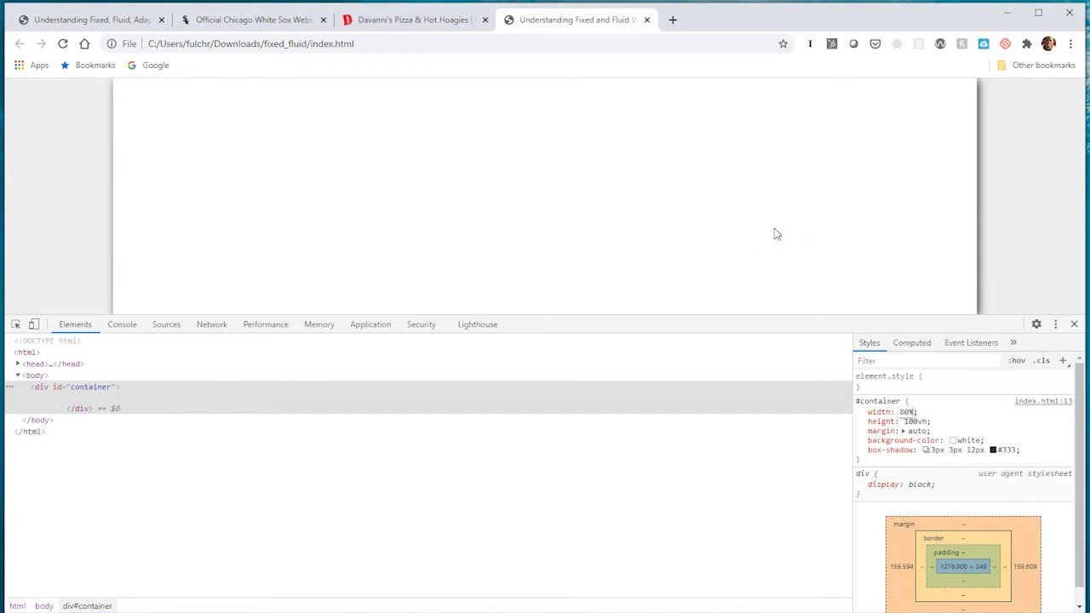
mouse_move(7, 211)
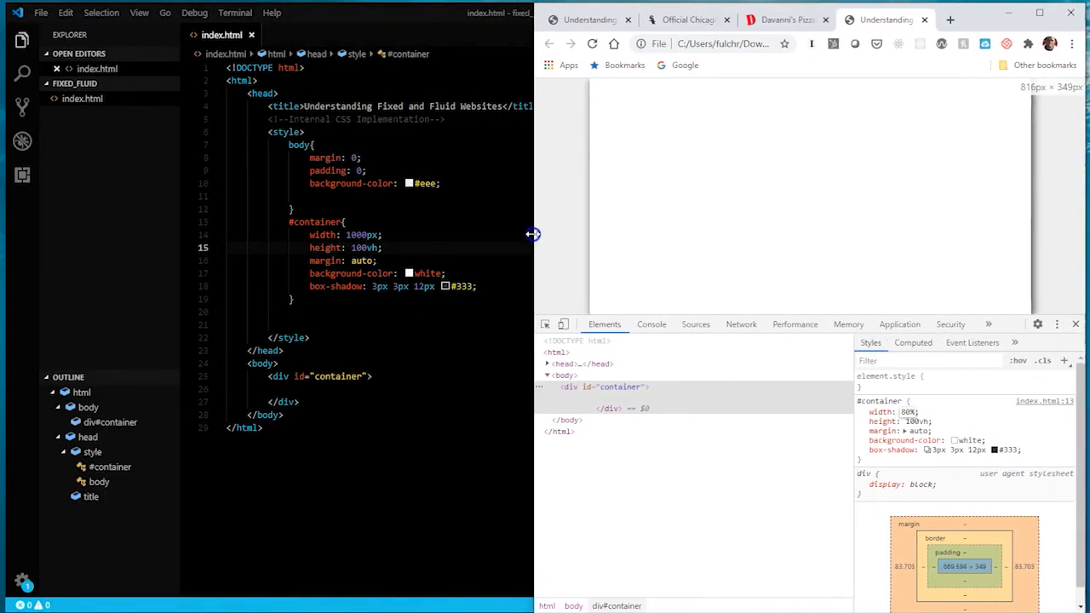
left_click_drag(535, 235, 612, 234)
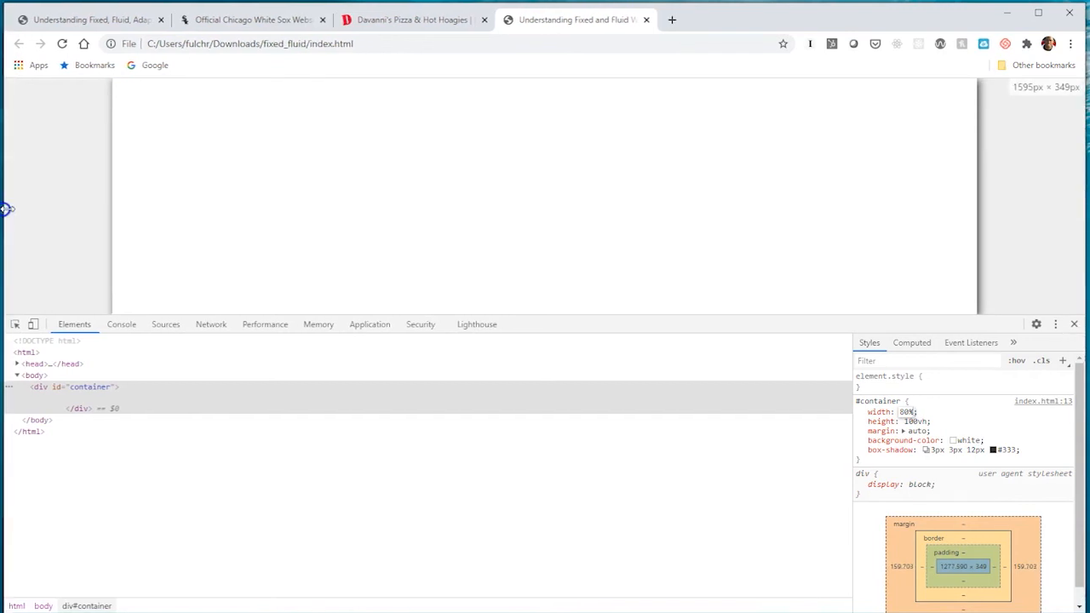
mouse_move(9, 225)
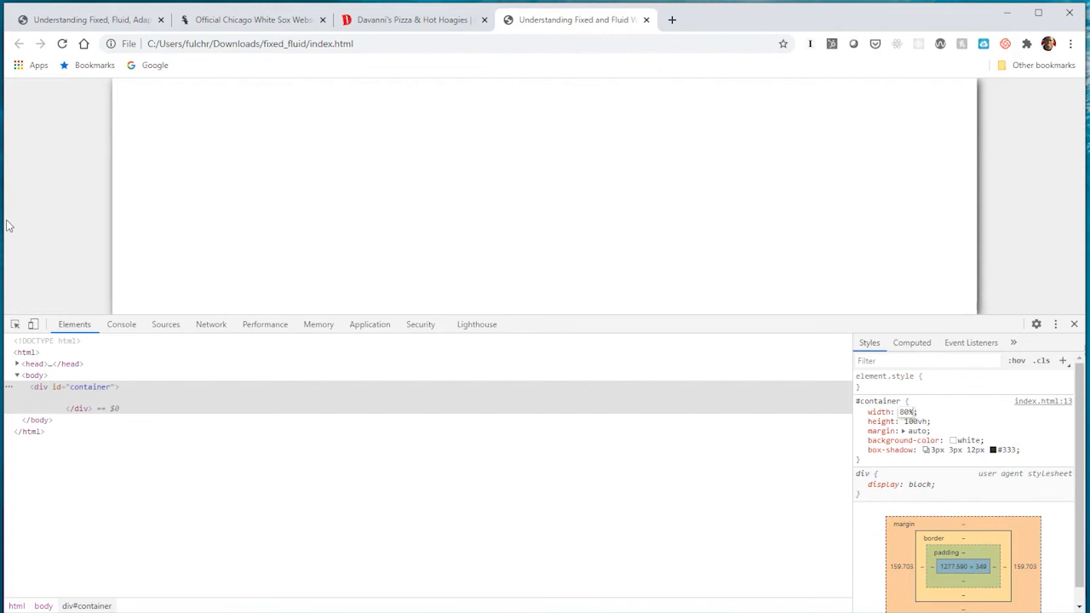
mouse_move(95, 204)
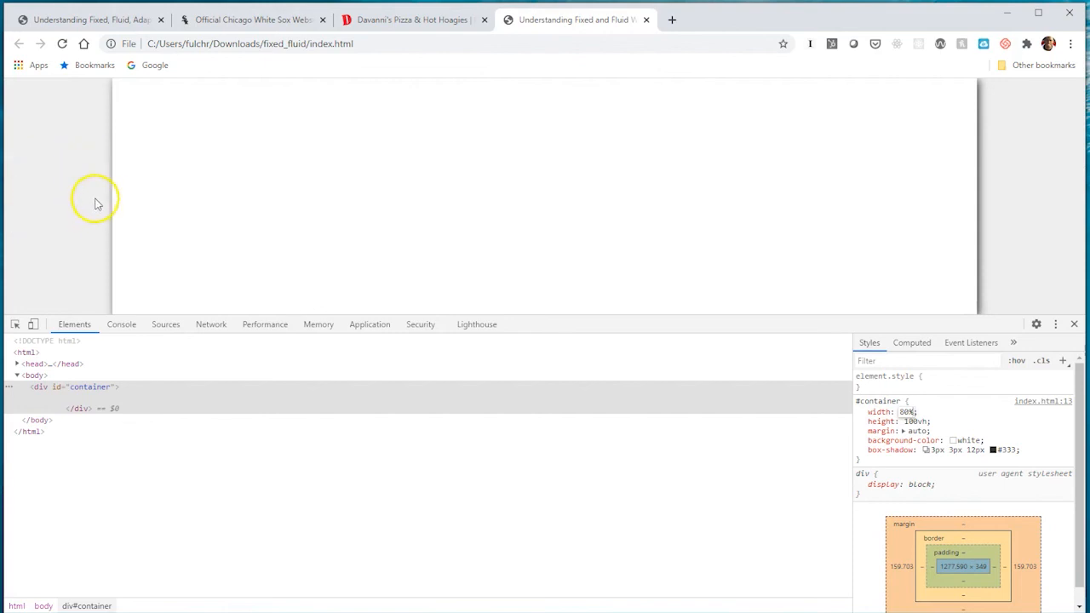
mouse_move(706, 303)
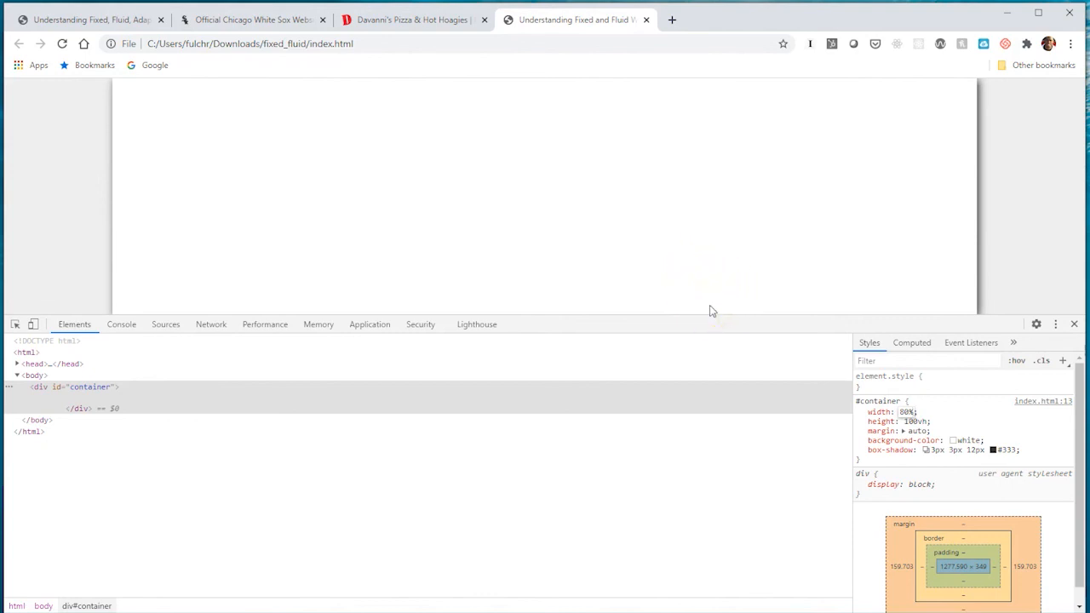
left_click(906, 410)
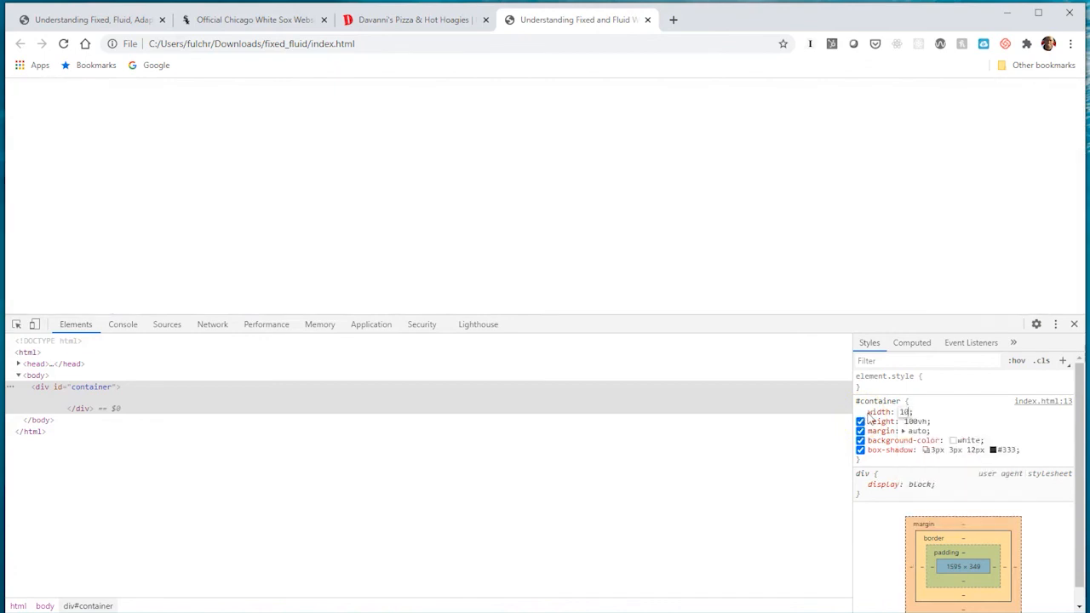
- Set the #container width to 100% in DevTools so it fills the browser
type("100%")
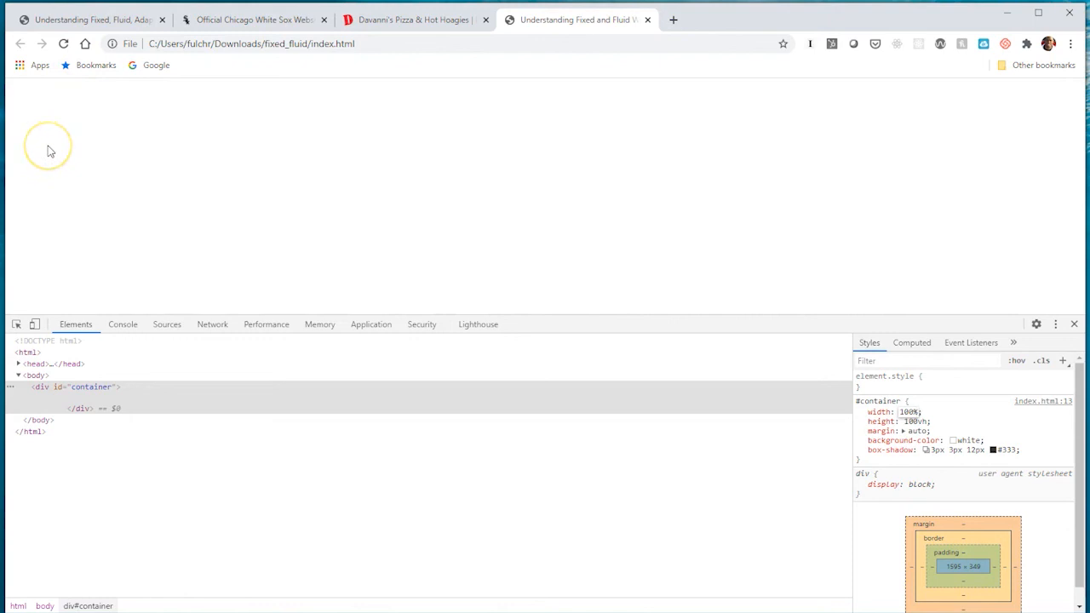
mouse_move(38, 150)
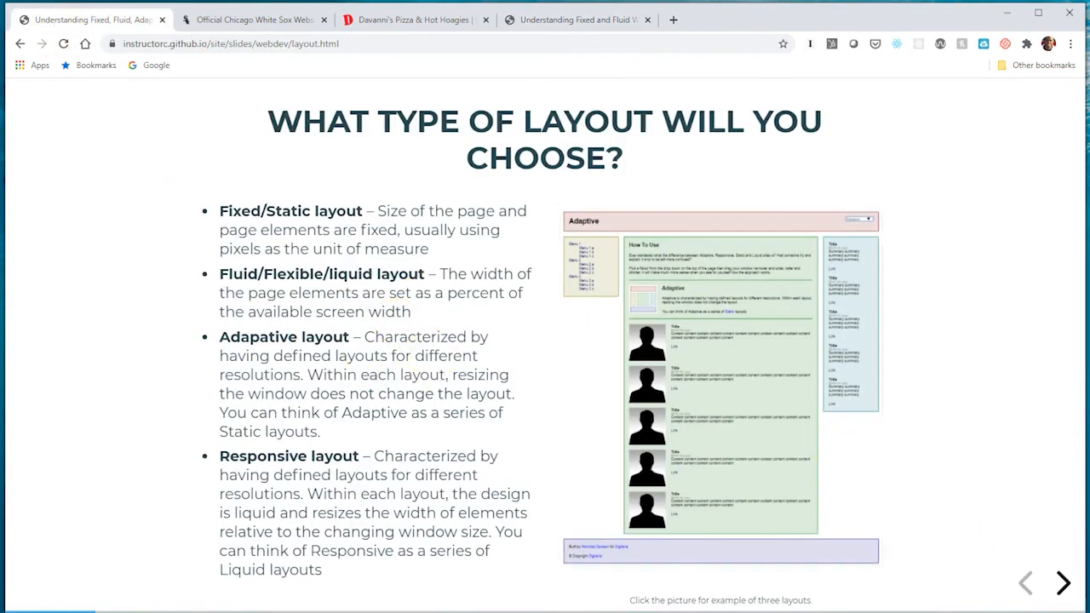
- Advance past the layouts video slide, step back once, then land on the Box Modeling slide
left_click(1063, 582)
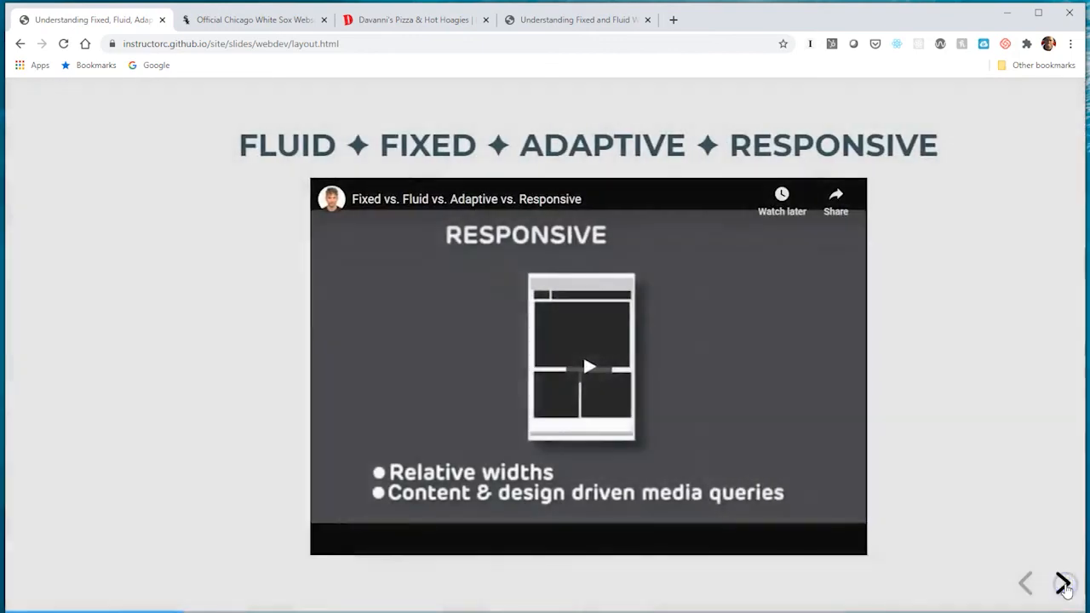
left_click(1063, 582)
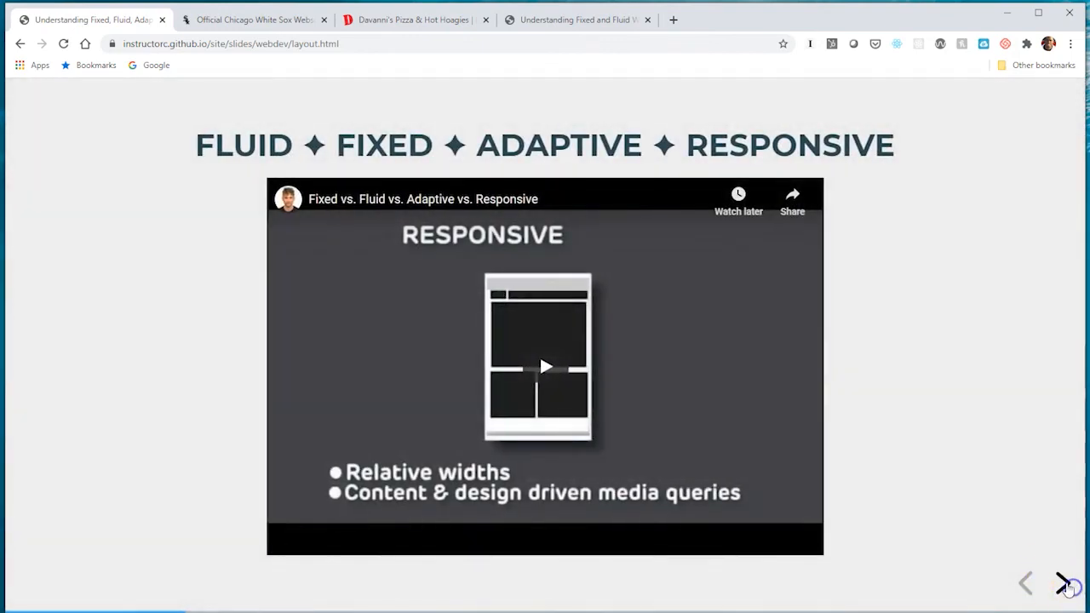
left_click(1064, 583)
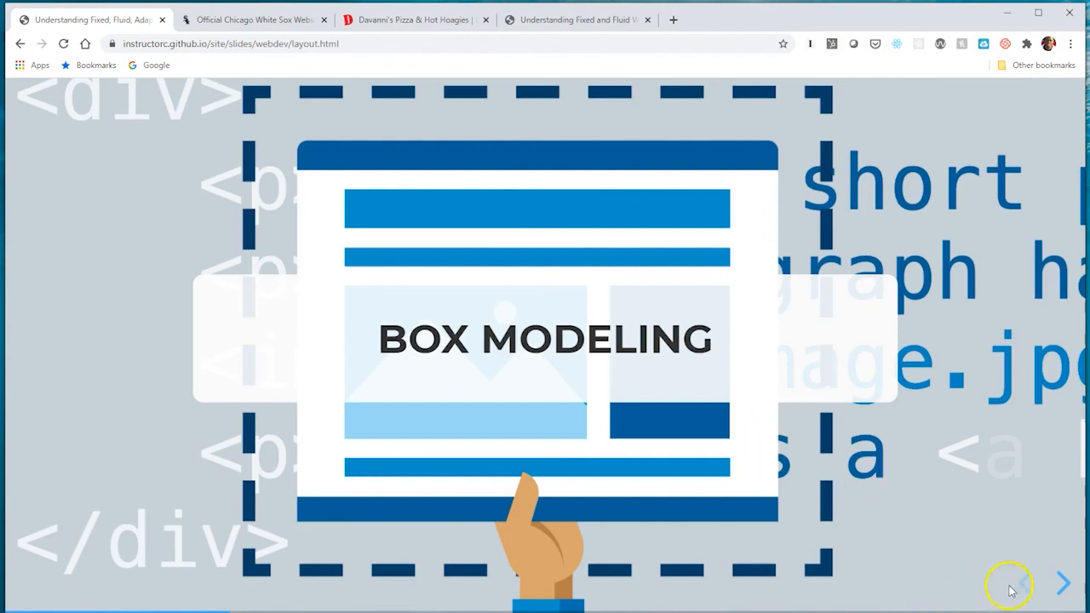
left_click(1063, 582)
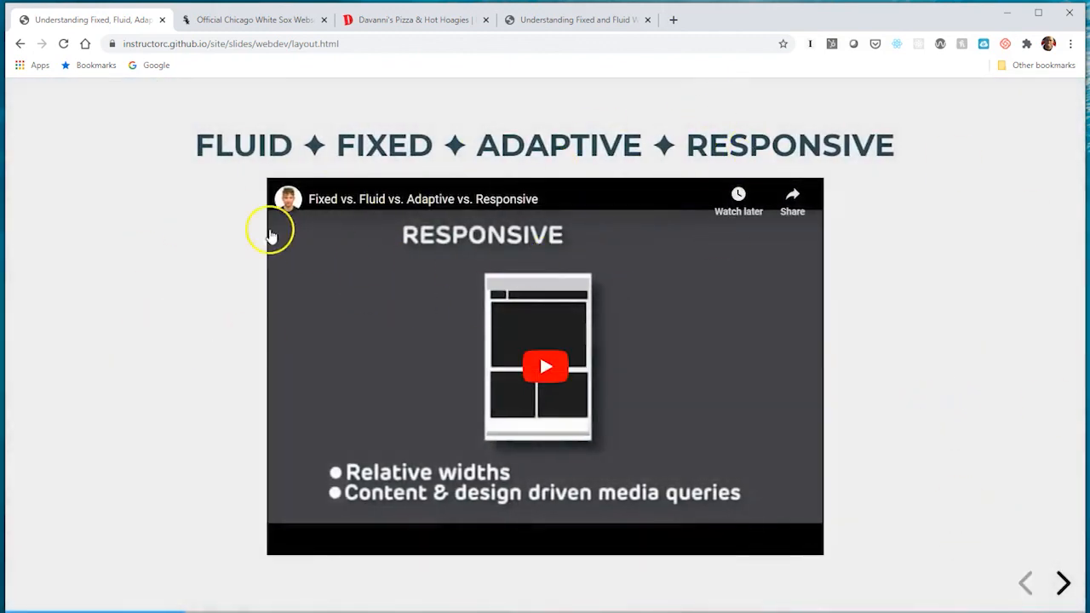
mouse_move(378, 299)
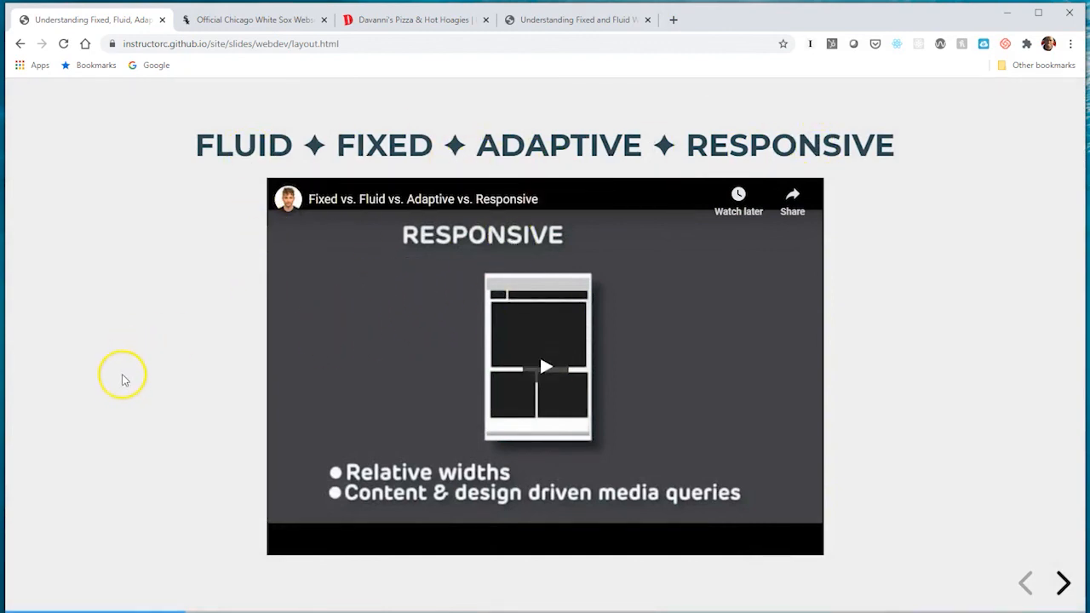
mouse_move(128, 383)
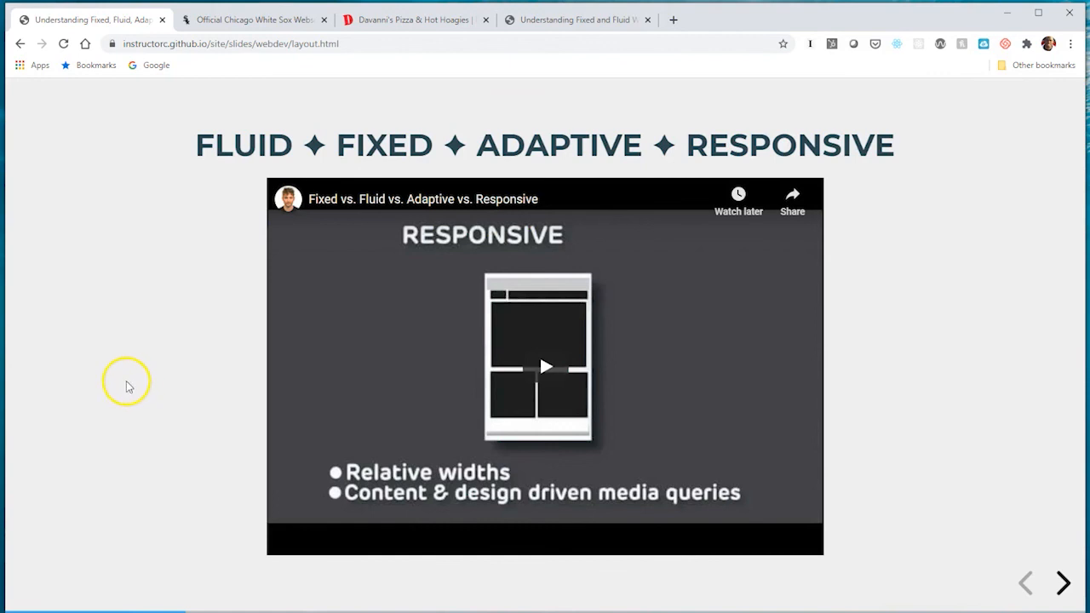
mouse_move(111, 449)
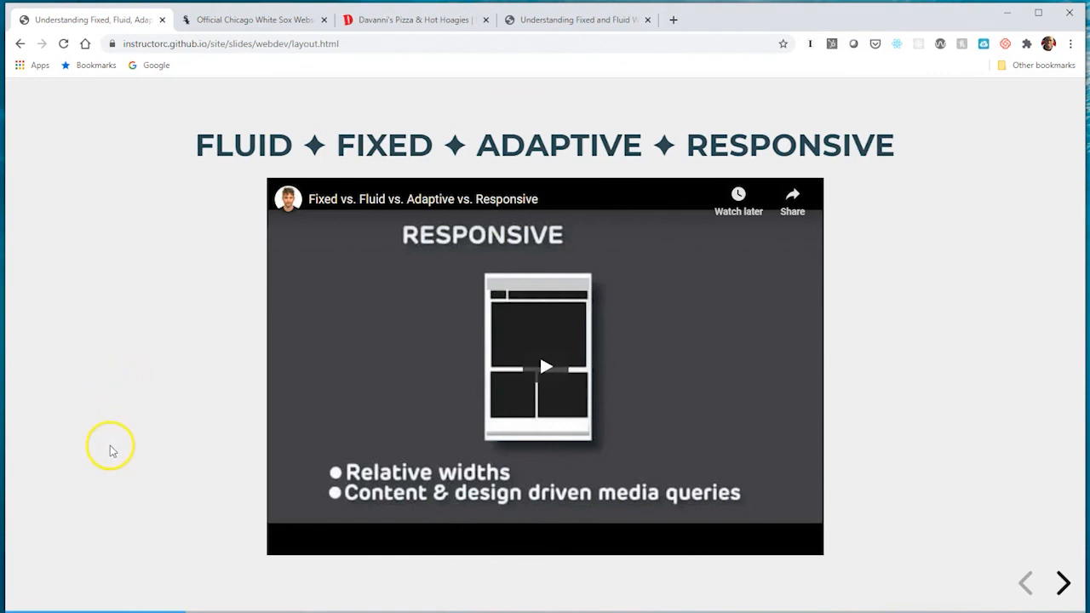
mouse_move(1062, 582)
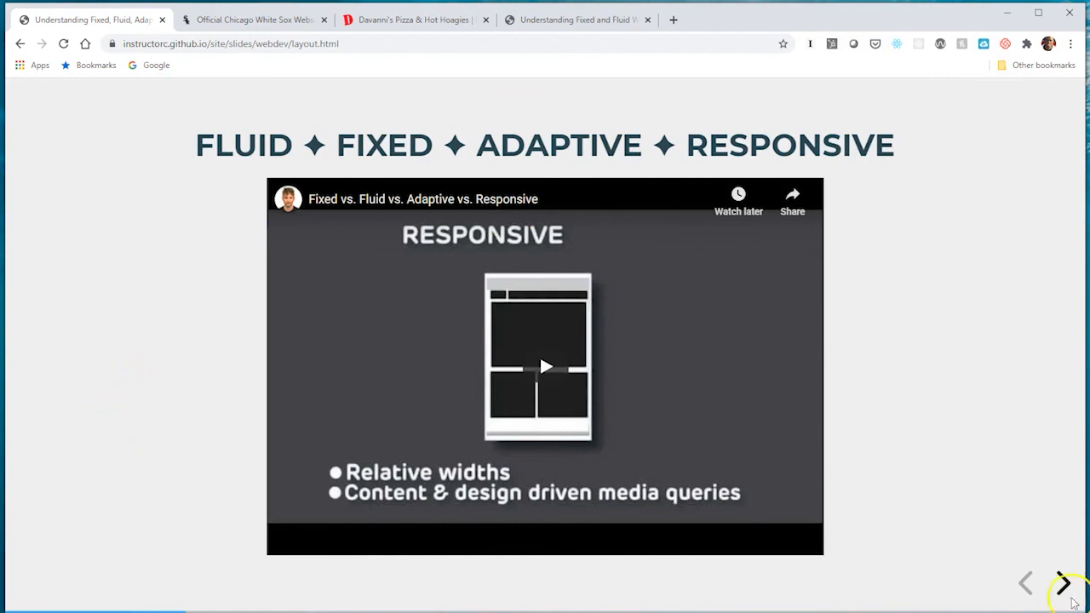
left_click(1063, 582)
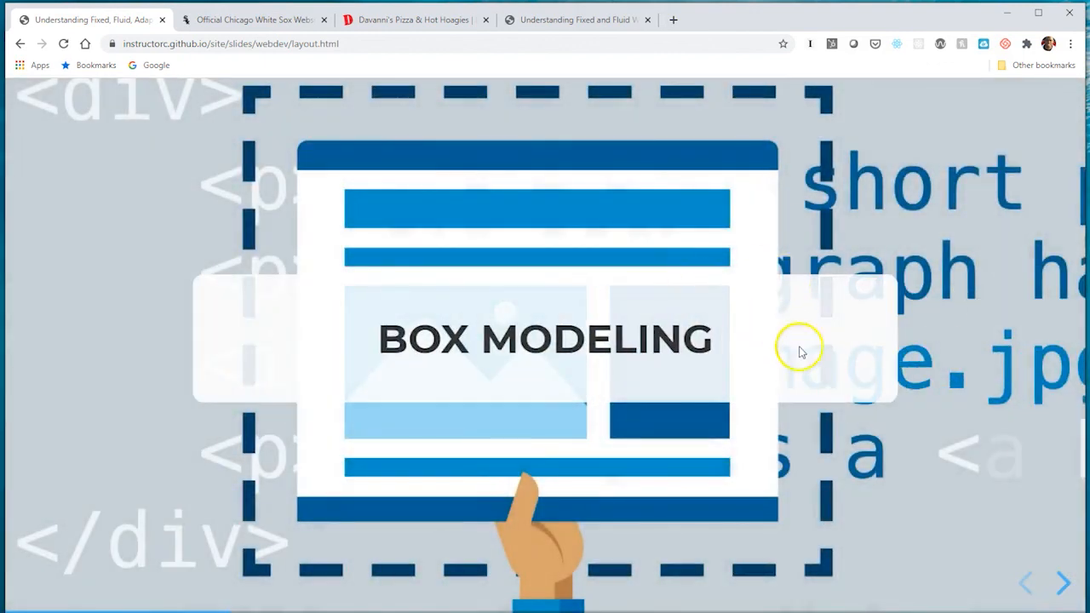